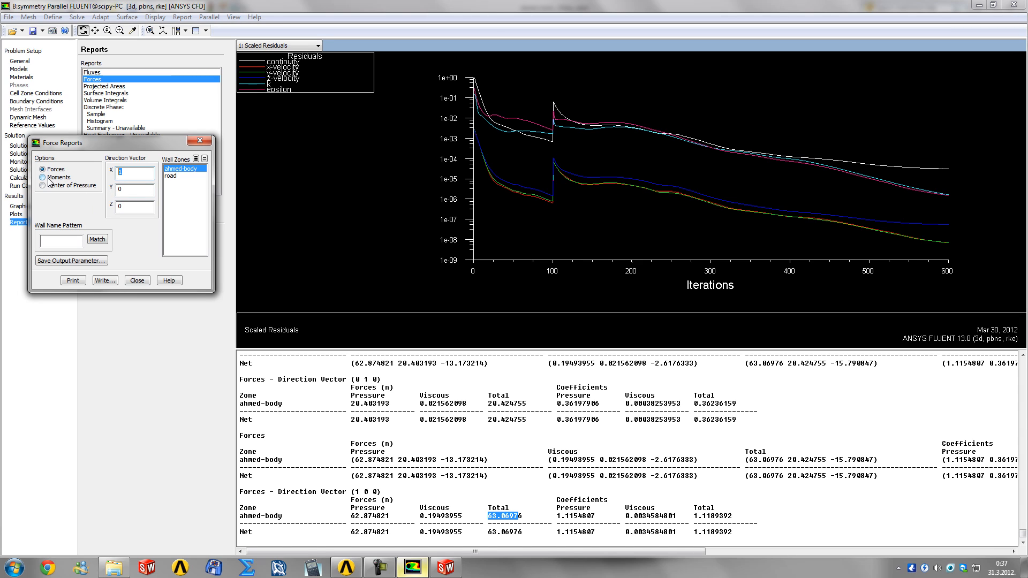
Switch the Force Reports option from Forces to Center of Pressure for the ahmed-body zone.
click(43, 186)
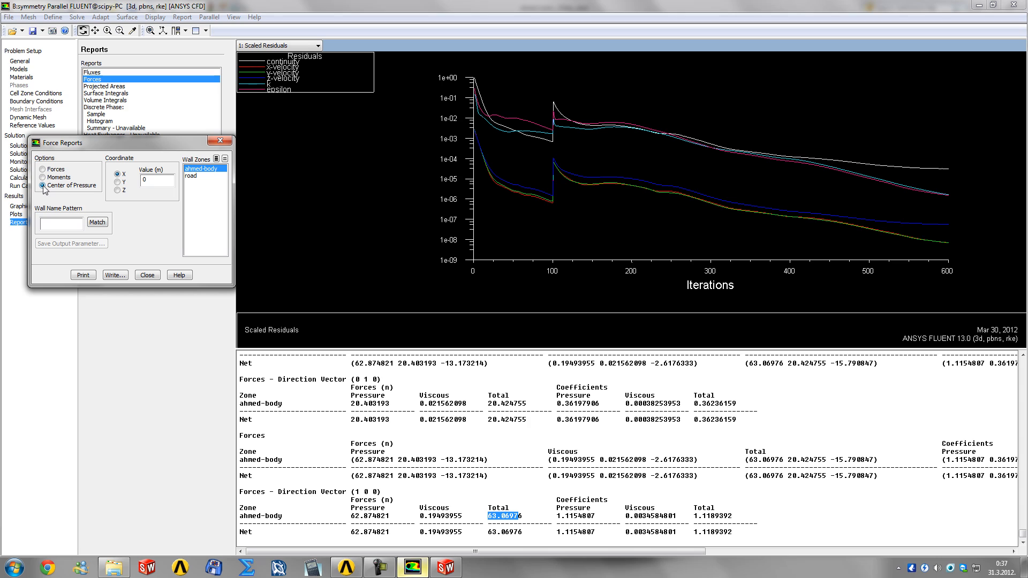
click(43, 177)
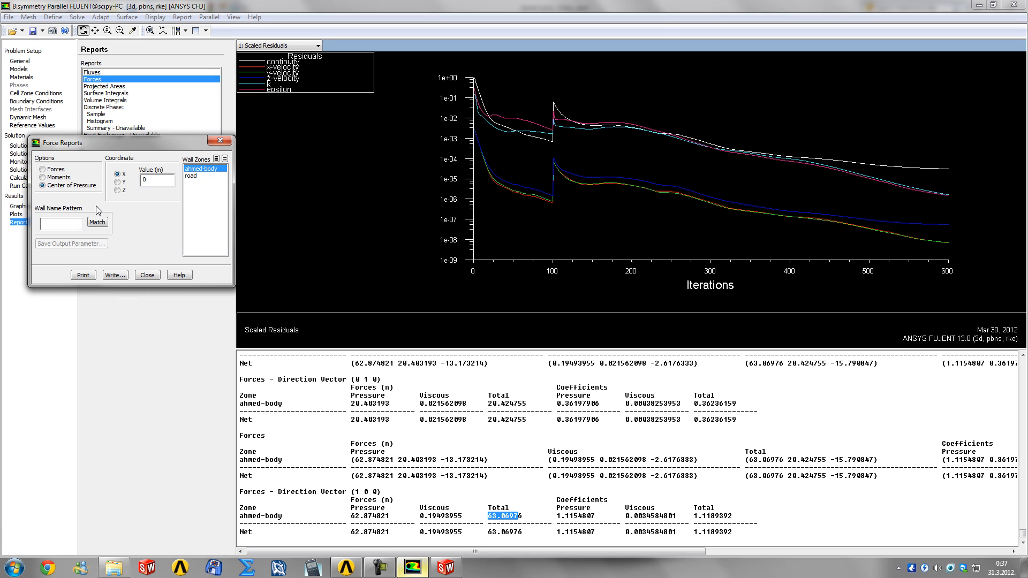
mouse_move(108, 207)
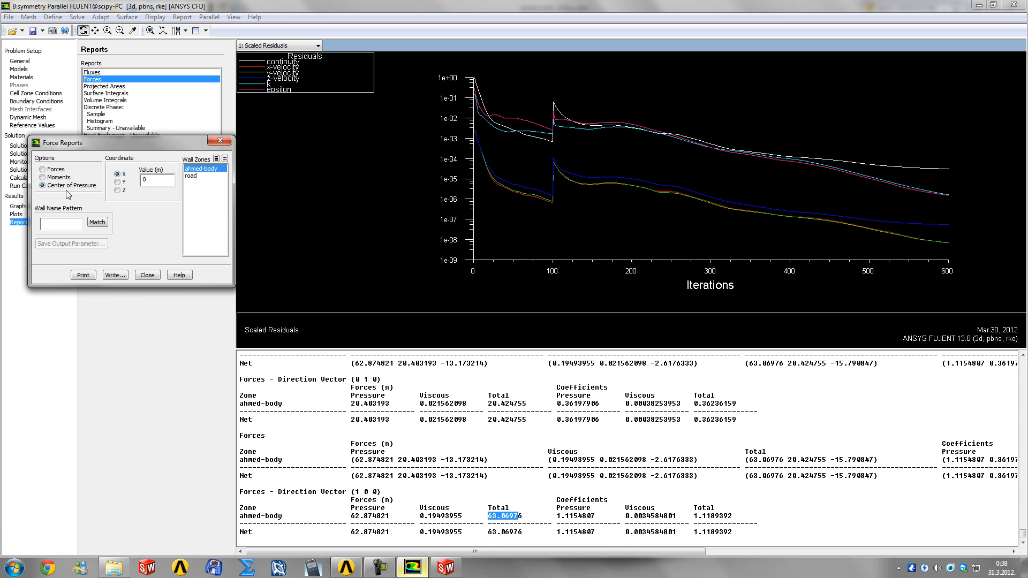
mouse_move(139, 186)
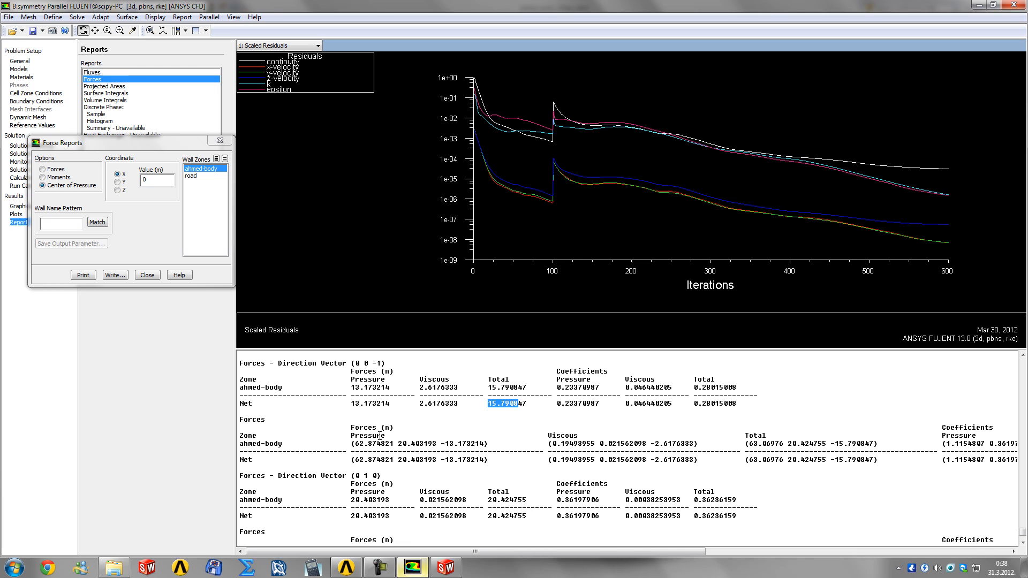
mouse_move(392, 441)
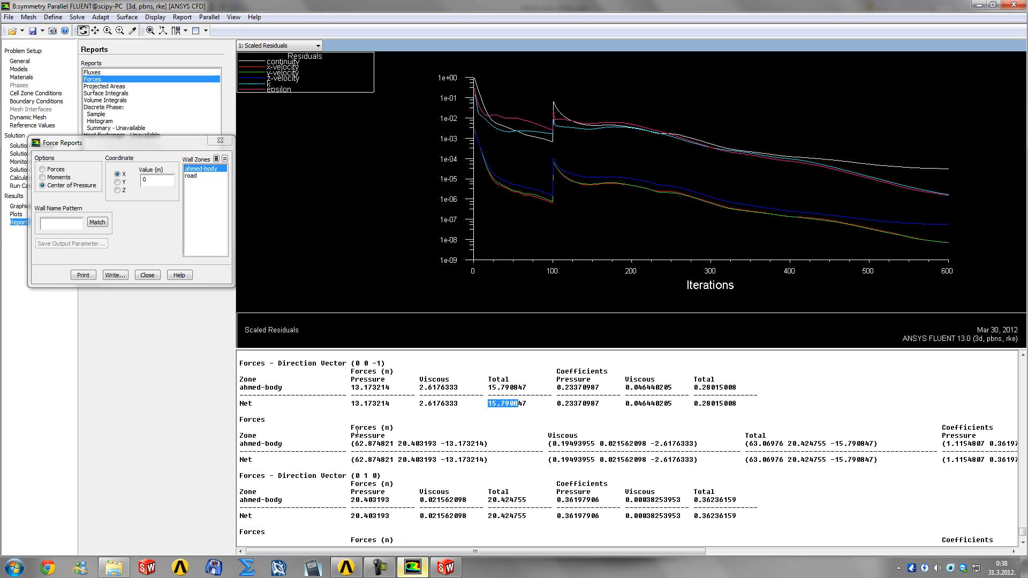
click(43, 177)
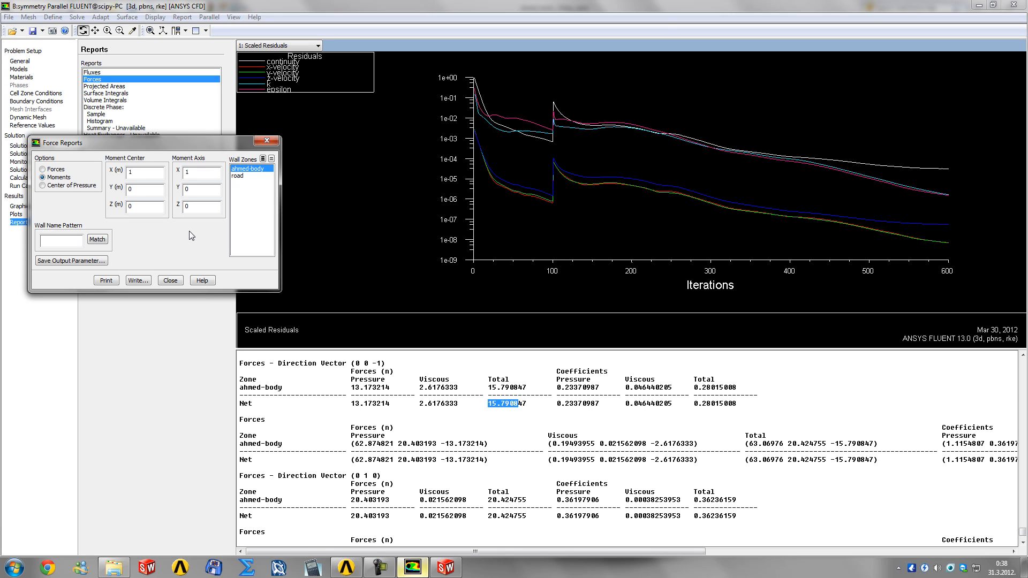
mouse_move(189, 236)
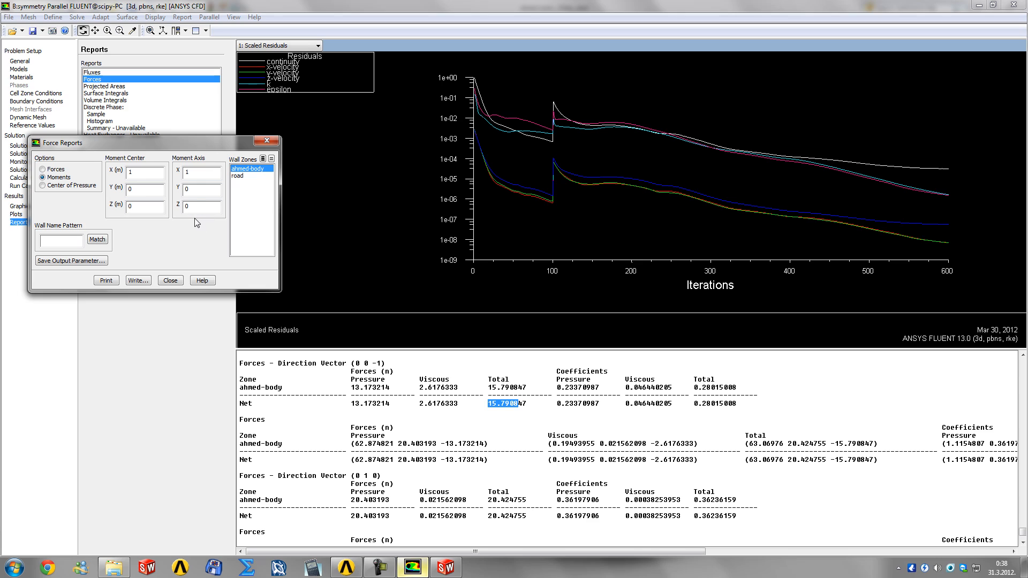
click(42, 186)
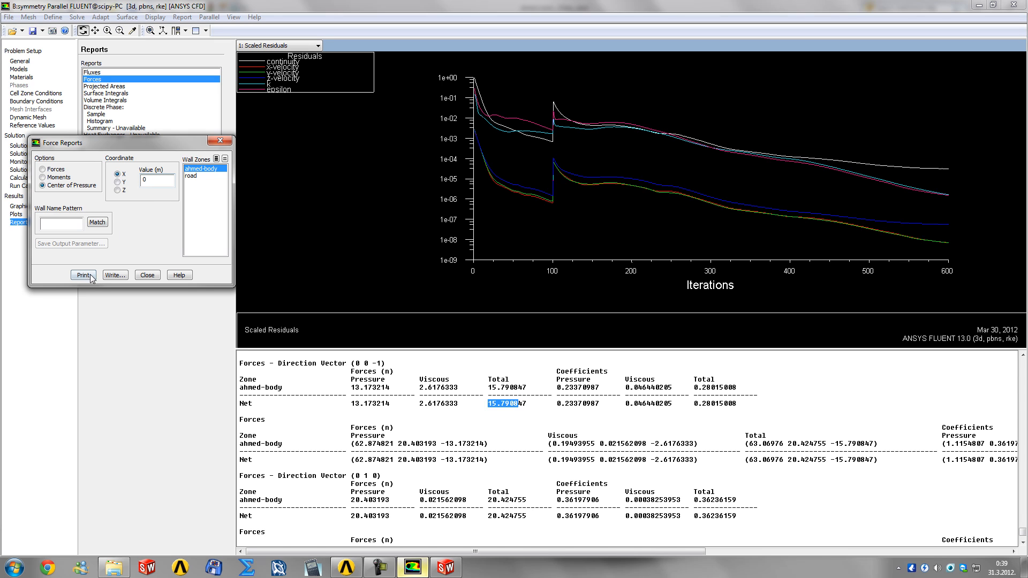
Print the center of pressure at x = 0 and read y 0.15917297 and z 0.71253051 in the console.
click(83, 275)
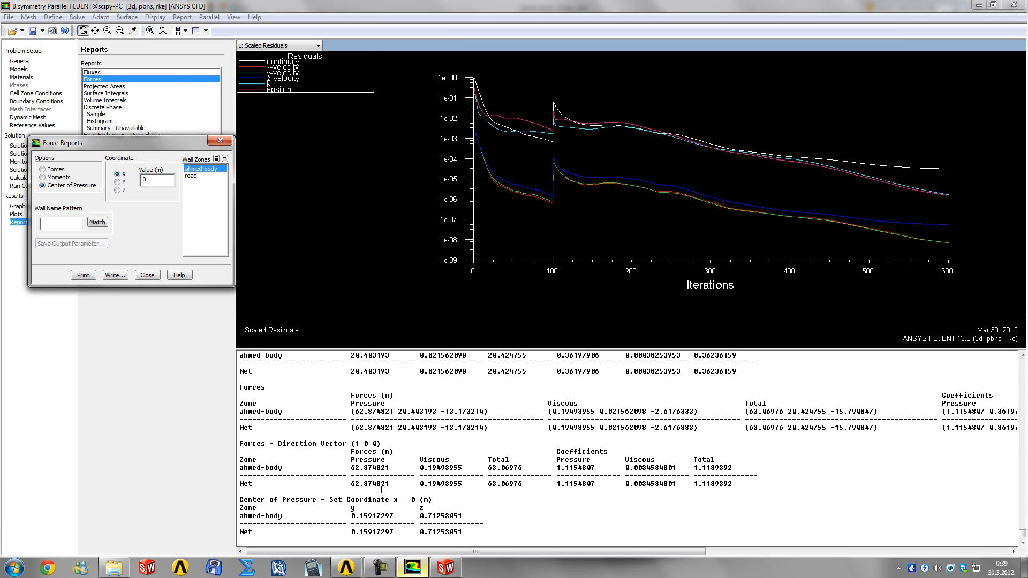
double_click(368, 515)
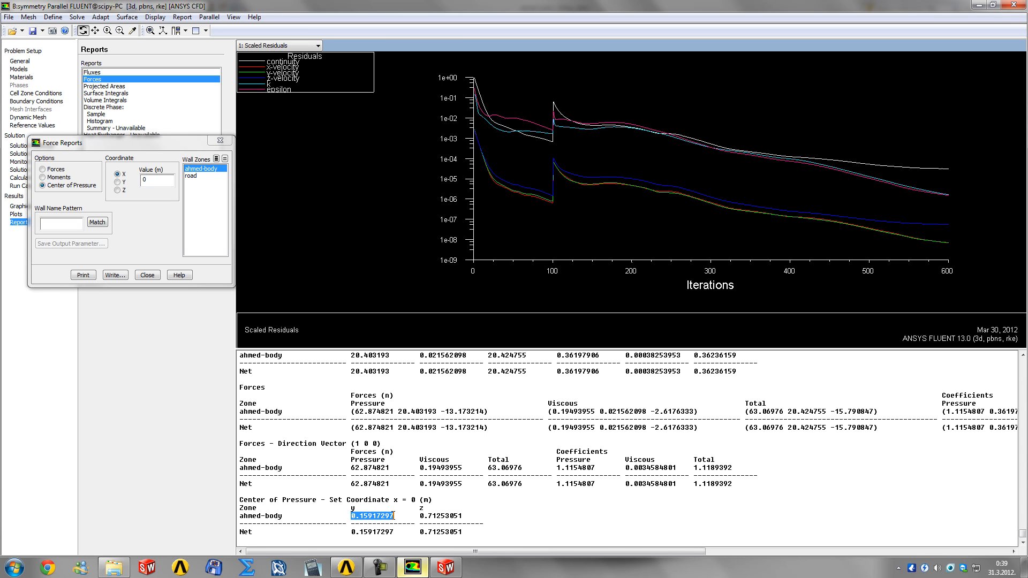
click(374, 516)
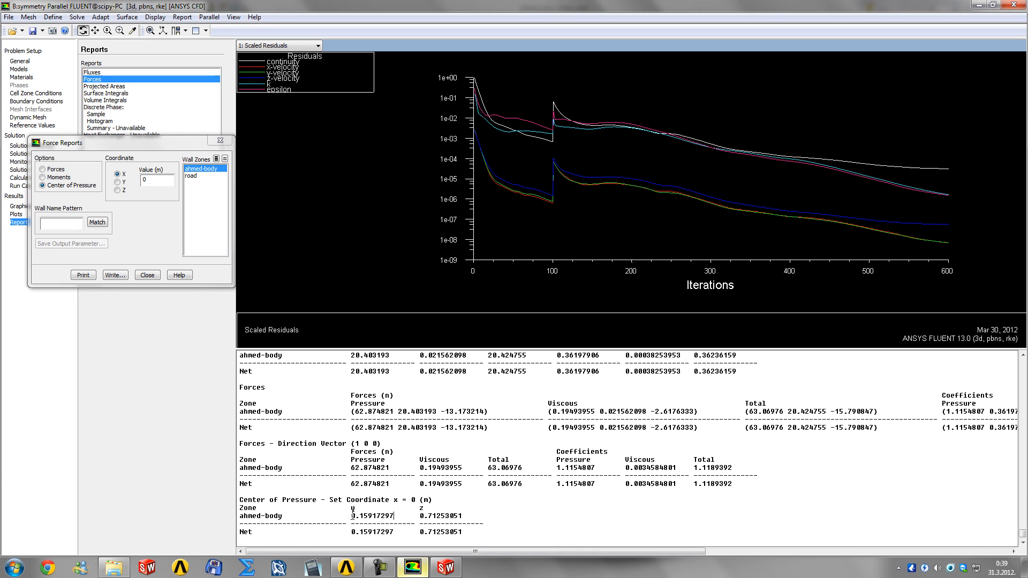
double_click(367, 516)
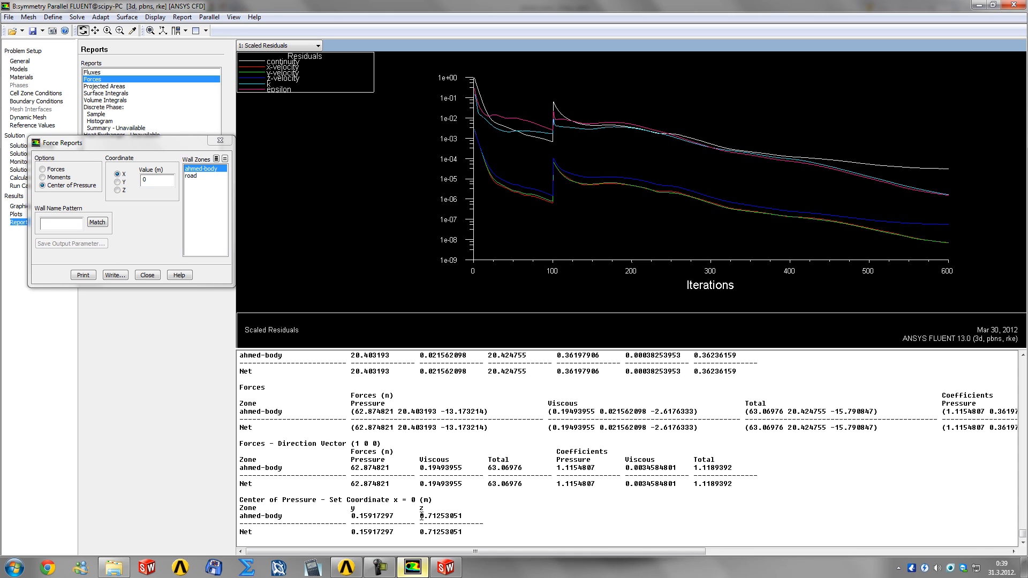
double_click(427, 516)
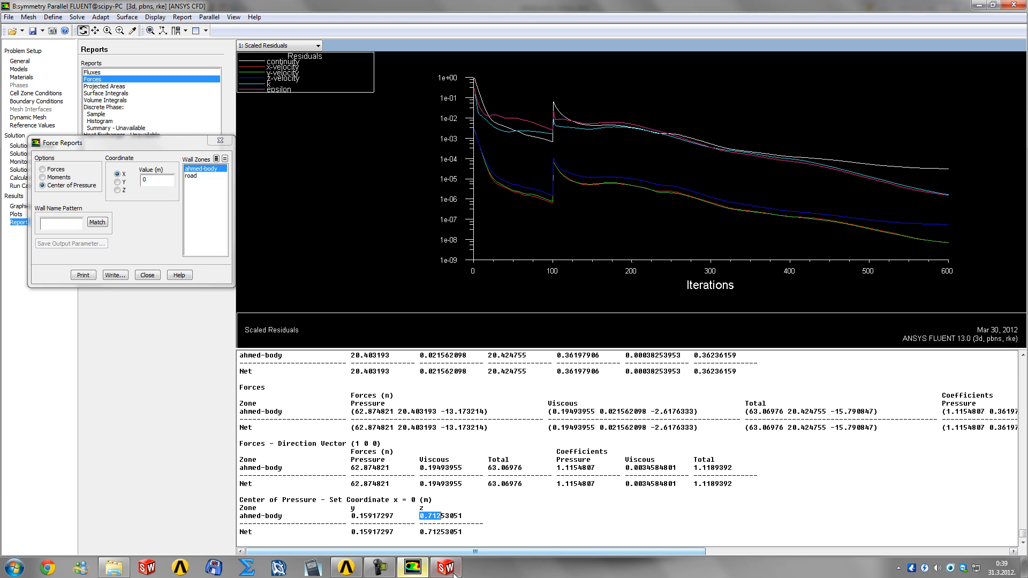
Switch to SolidWorks to read the center of mass Y 190.05 mm, Z 525.84 mm.
click(445, 567)
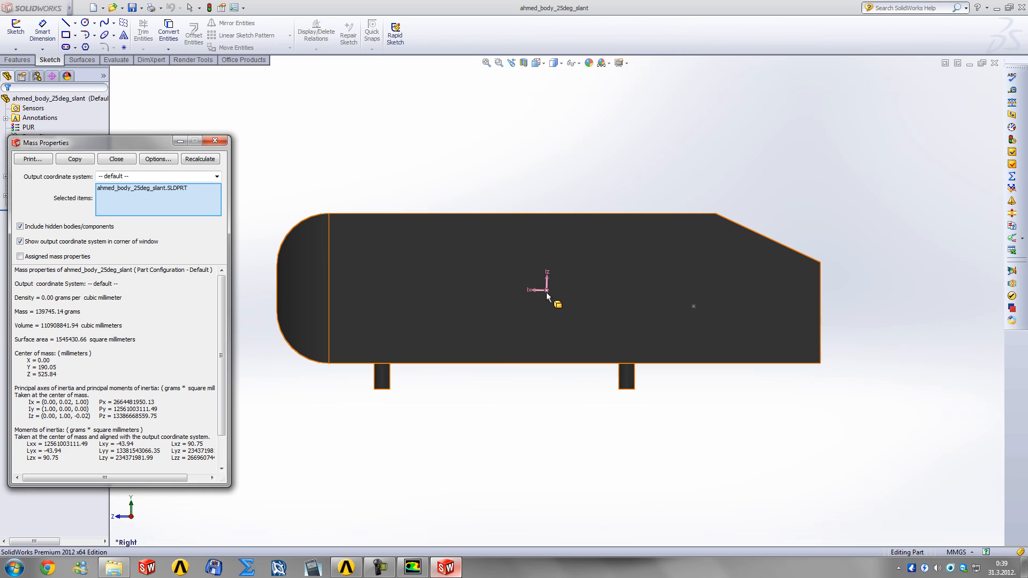
mouse_move(659, 294)
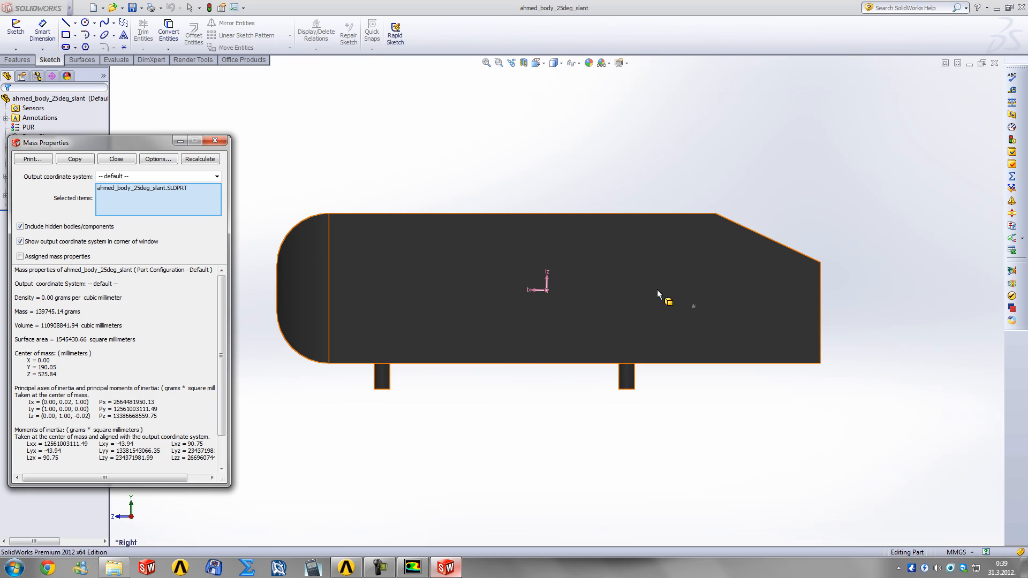
mouse_move(695, 313)
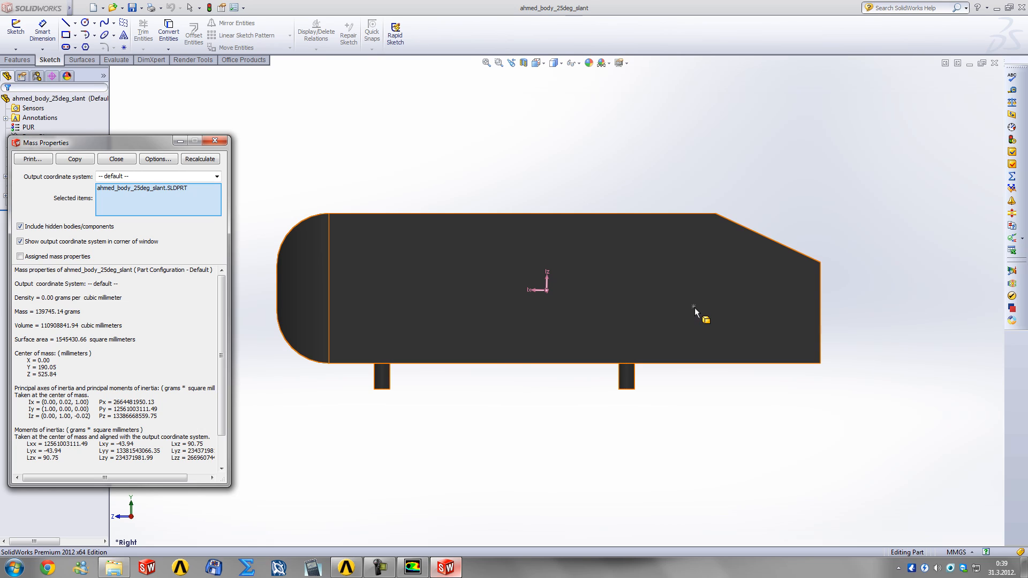
mouse_move(695, 313)
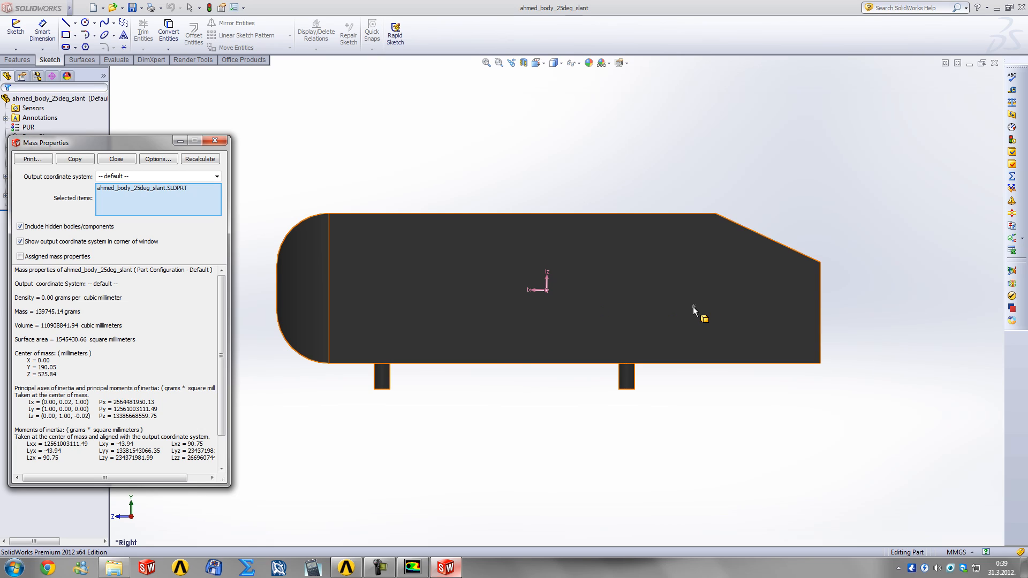
mouse_move(417, 314)
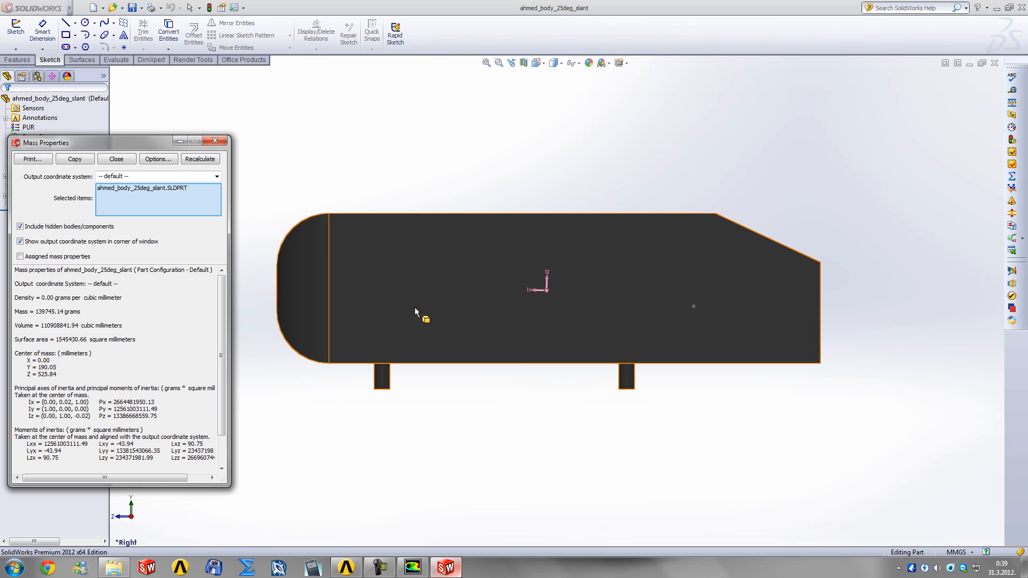
mouse_move(416, 315)
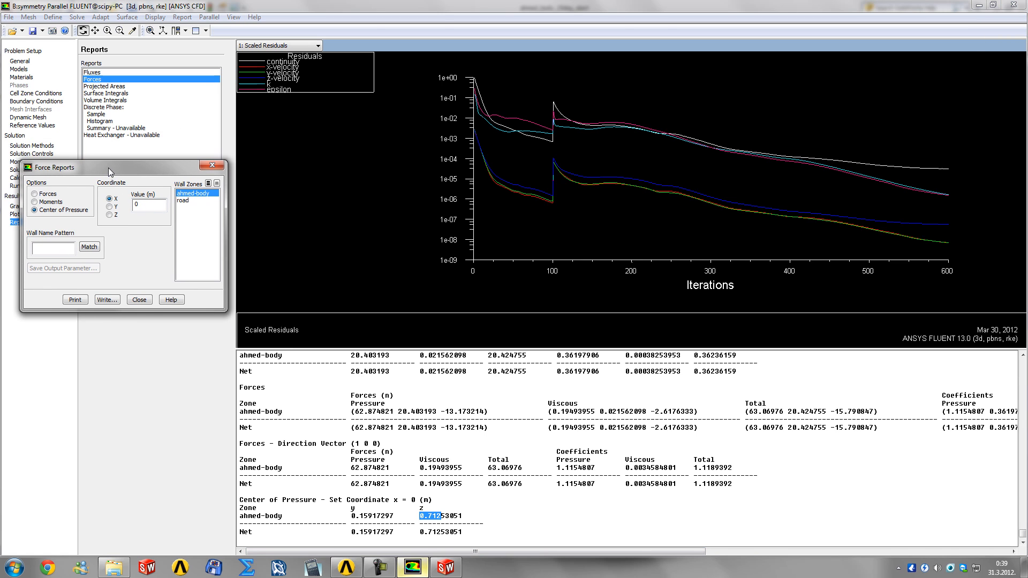
Print the center of pressure with y fixed at 0.159173 and read z 0.24289247 and x 1.016e-07.
drag(108, 167, 108, 156)
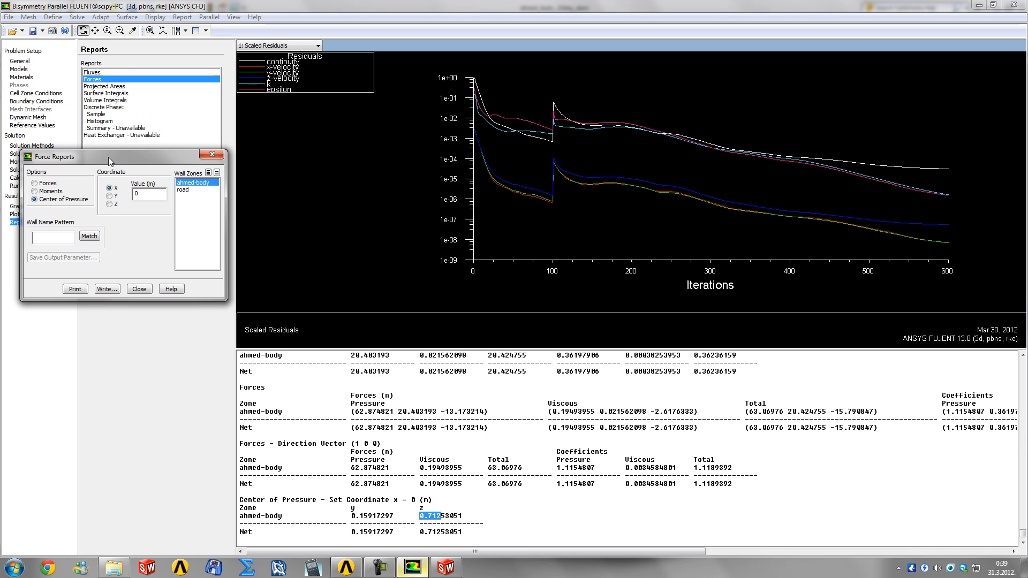
mouse_move(111, 169)
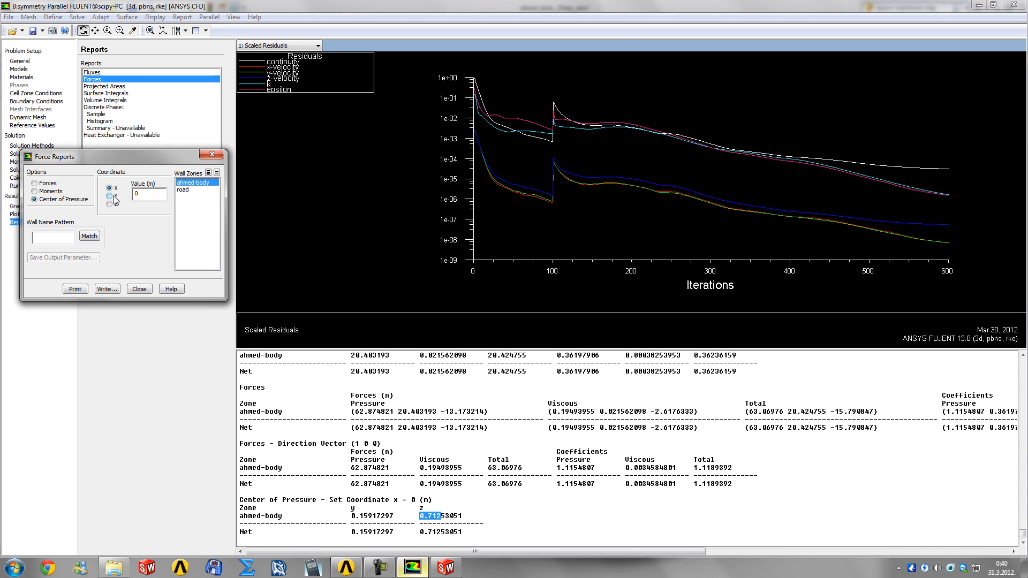
click(109, 195)
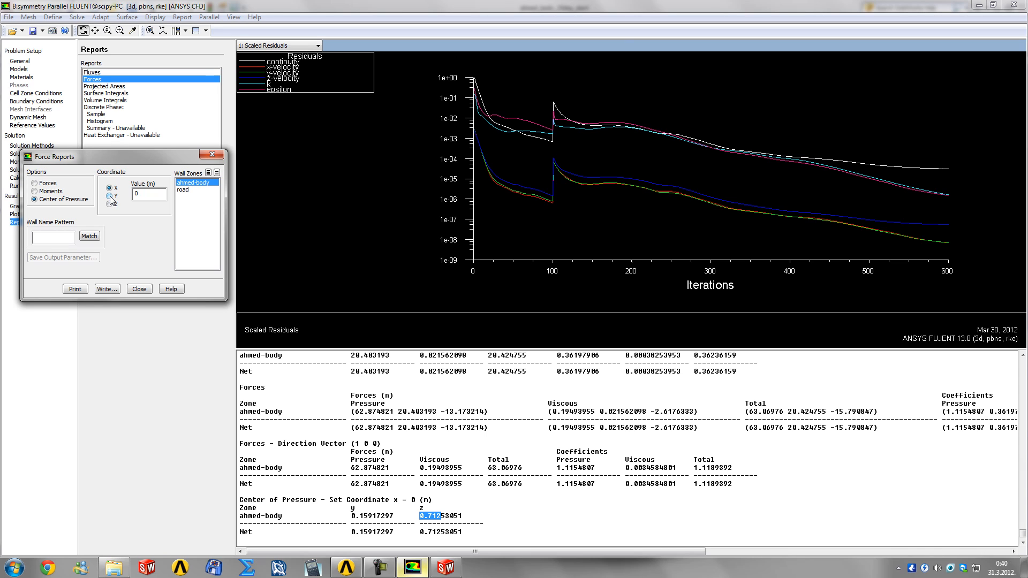
click(110, 196)
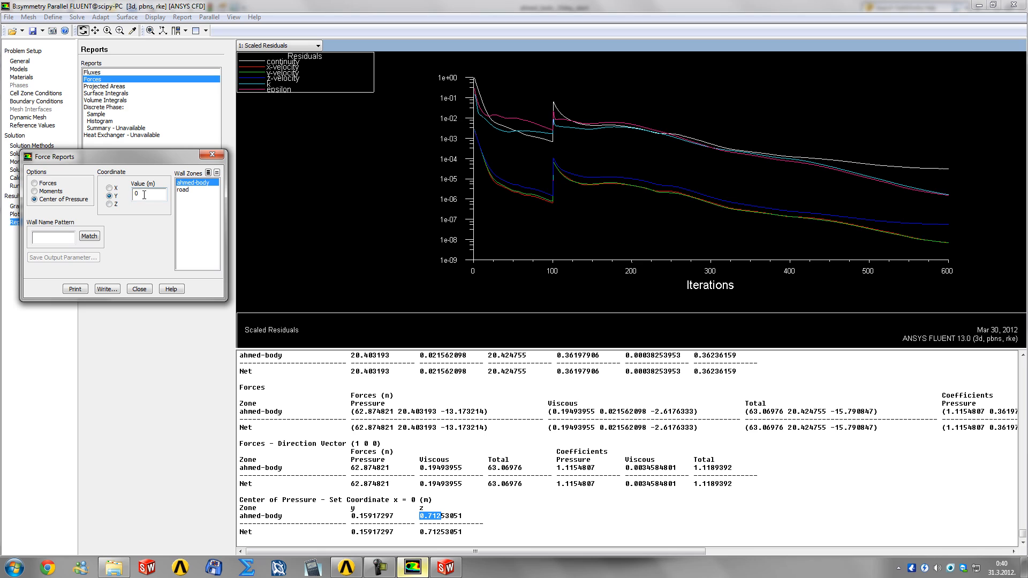
text(.1591)
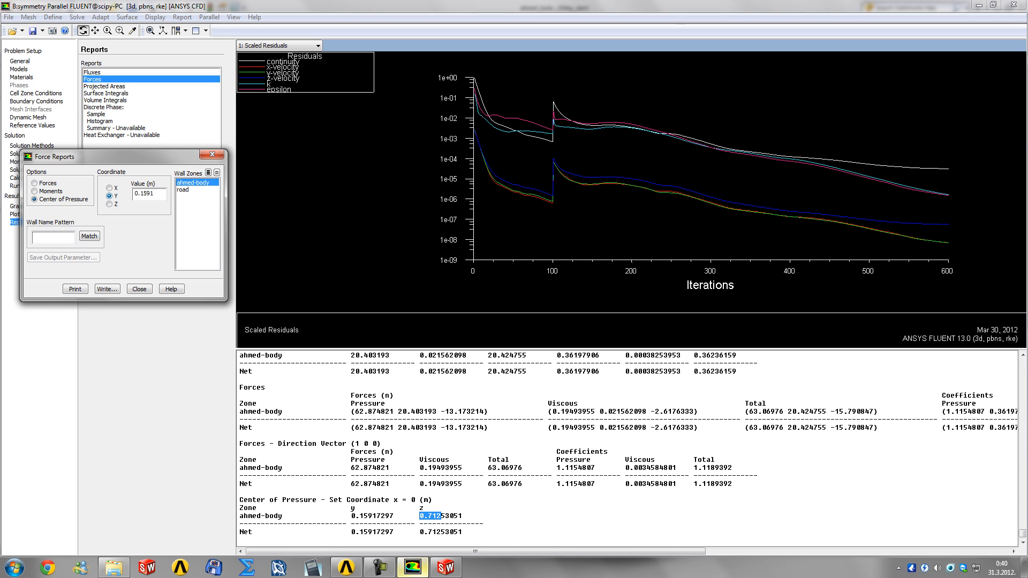
click(75, 289)
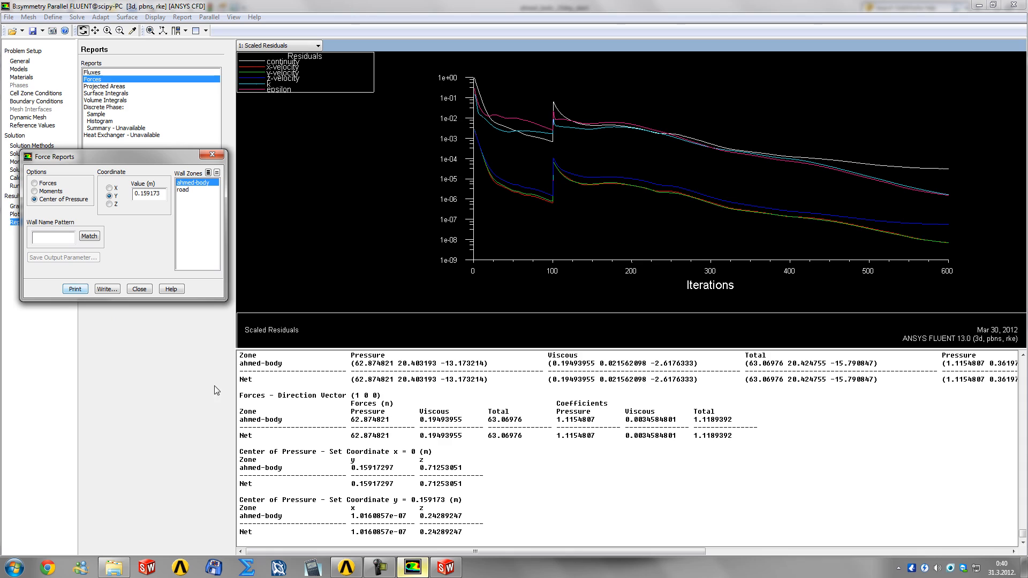
double_click(442, 516)
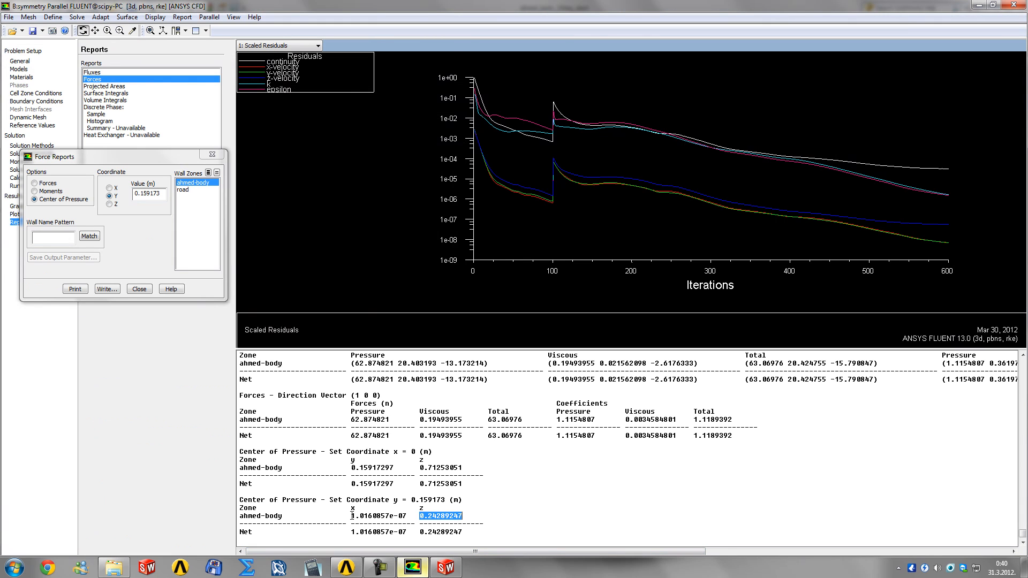
double_click(374, 516)
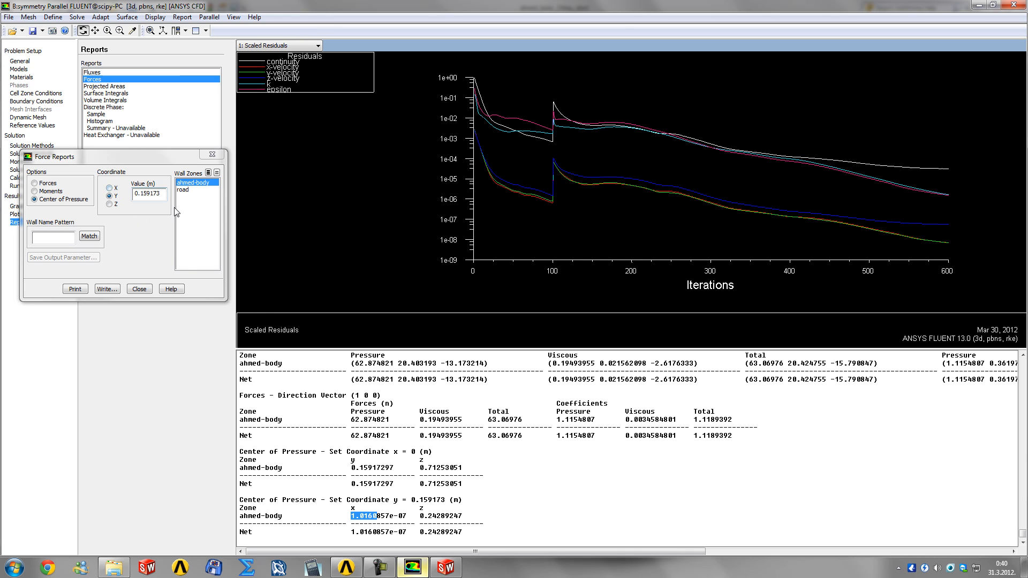
Report moments about center (0 0.159173 0.242893) on axis (1 0 0), total -0.11132552 N·m.
click(38, 190)
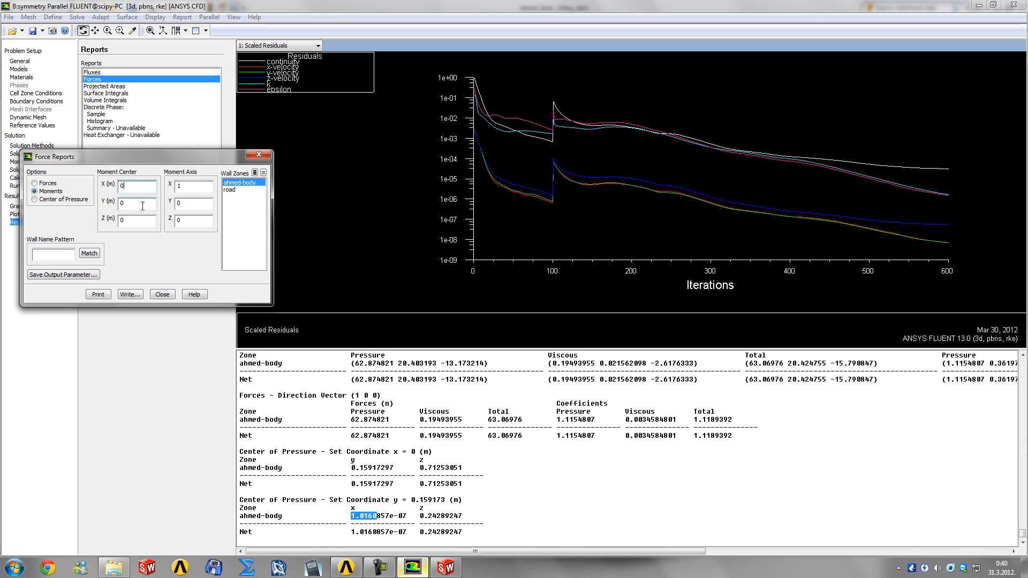
text(0.159173)
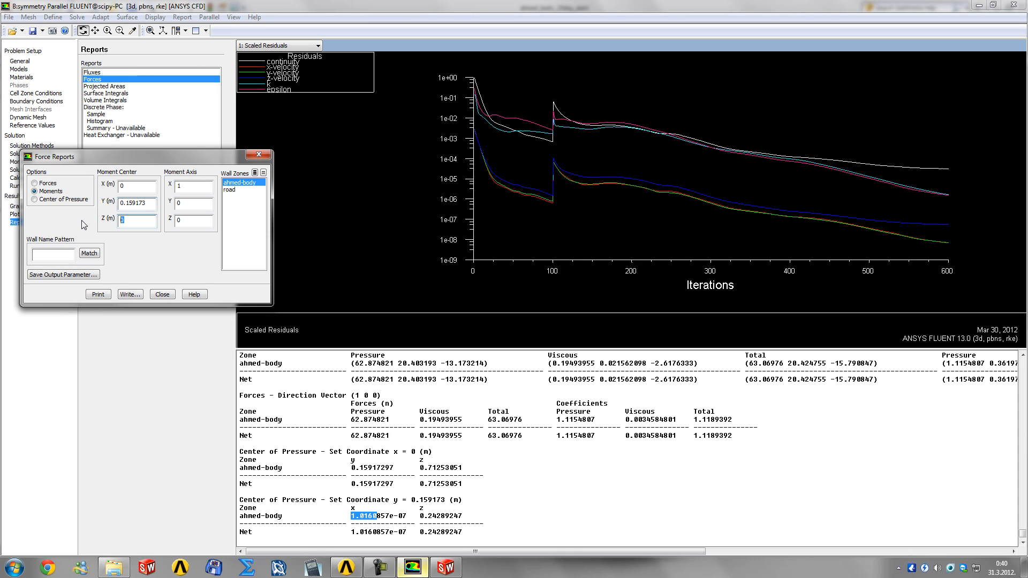
text(0.242893)
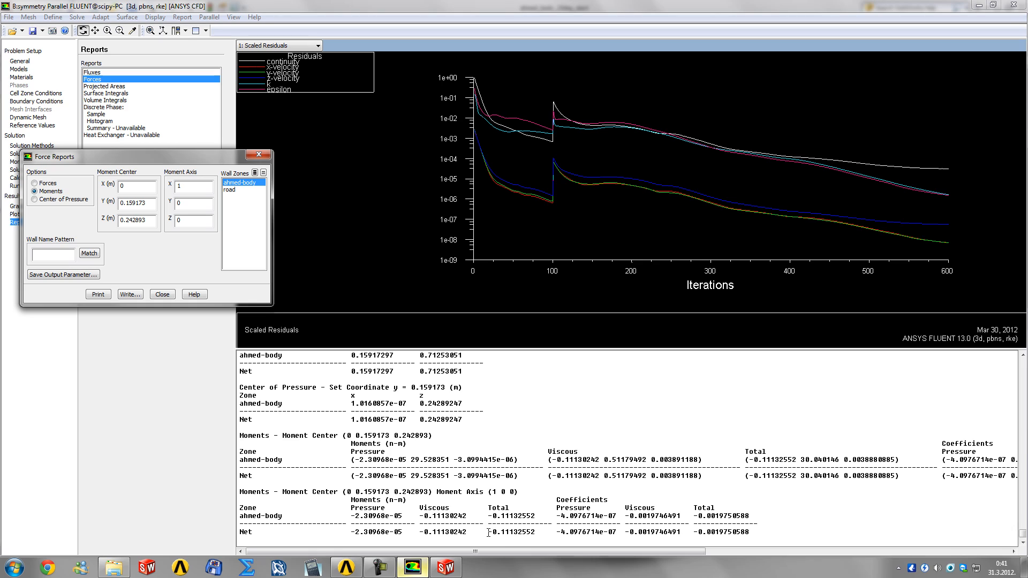
double_click(513, 532)
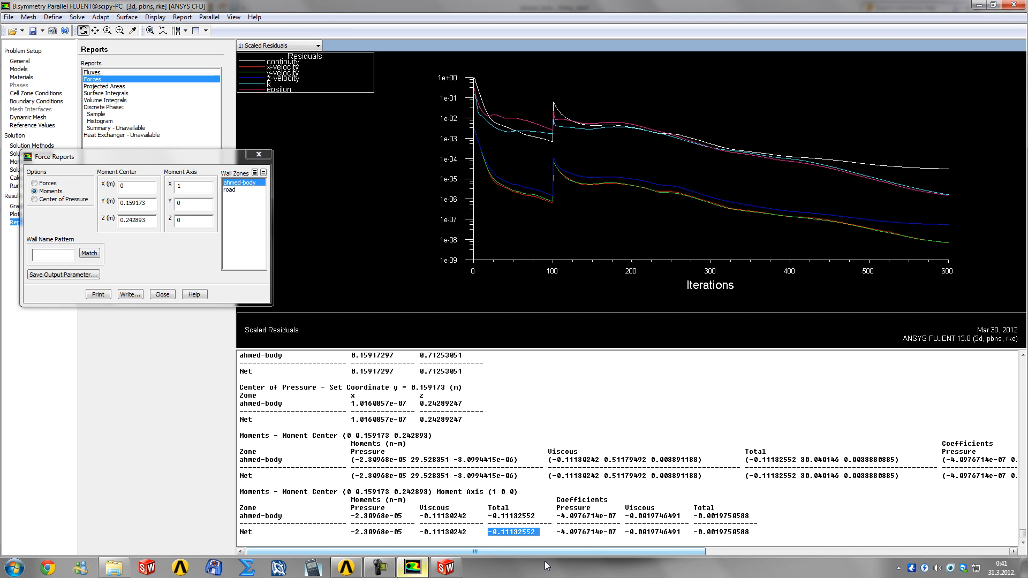
mouse_move(258, 331)
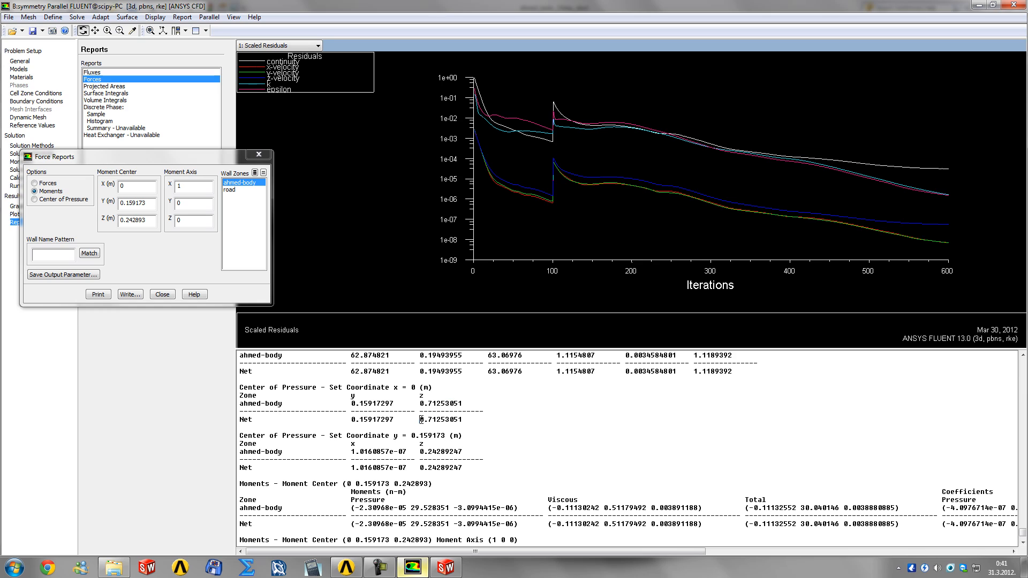
Report moments about the center of mass (0 0.19005 0.52584) on axis (1 0 0), total 6.1553336 N·m.
double_click(450, 419)
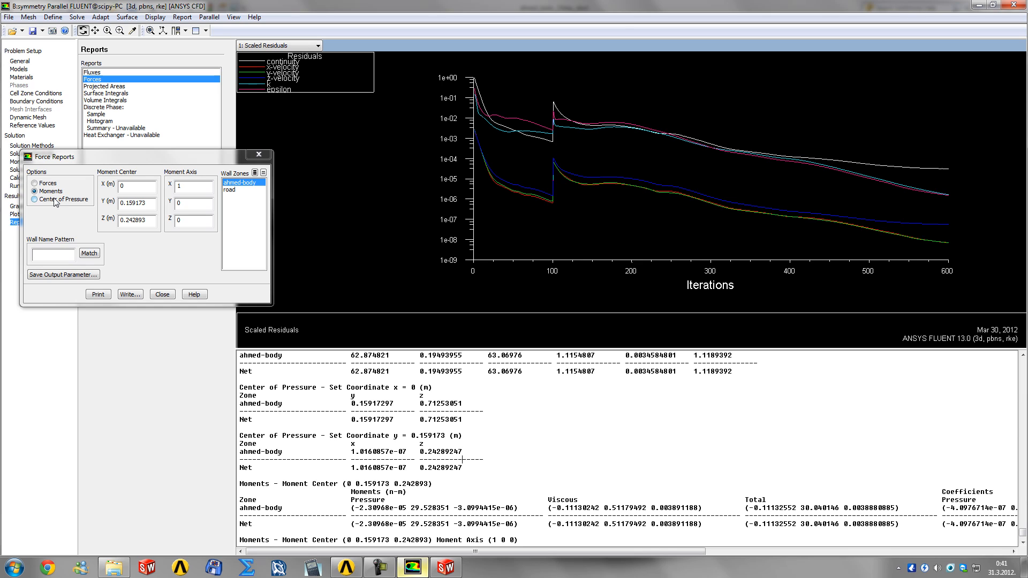
click(138, 202)
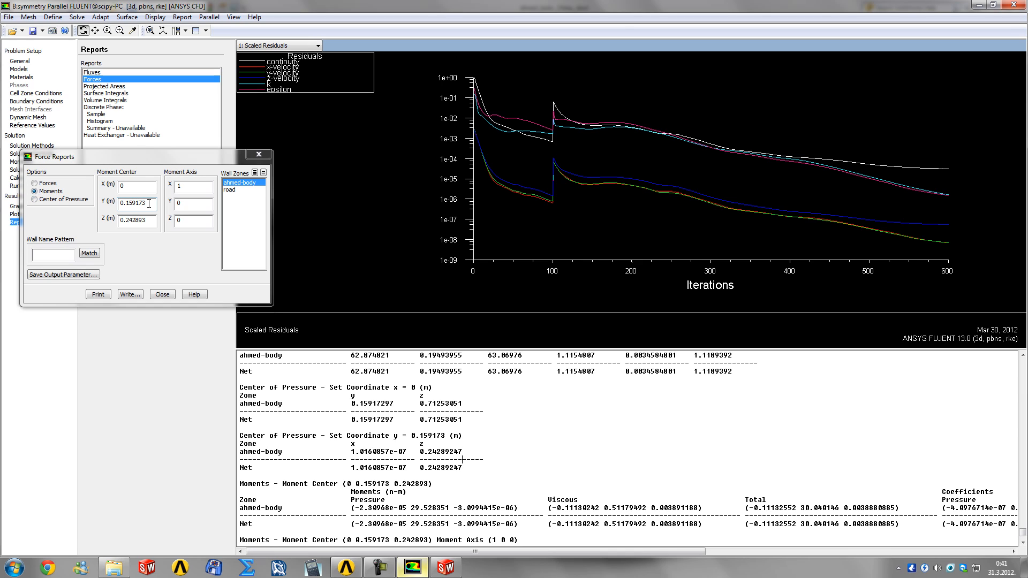
triple_click(136, 203)
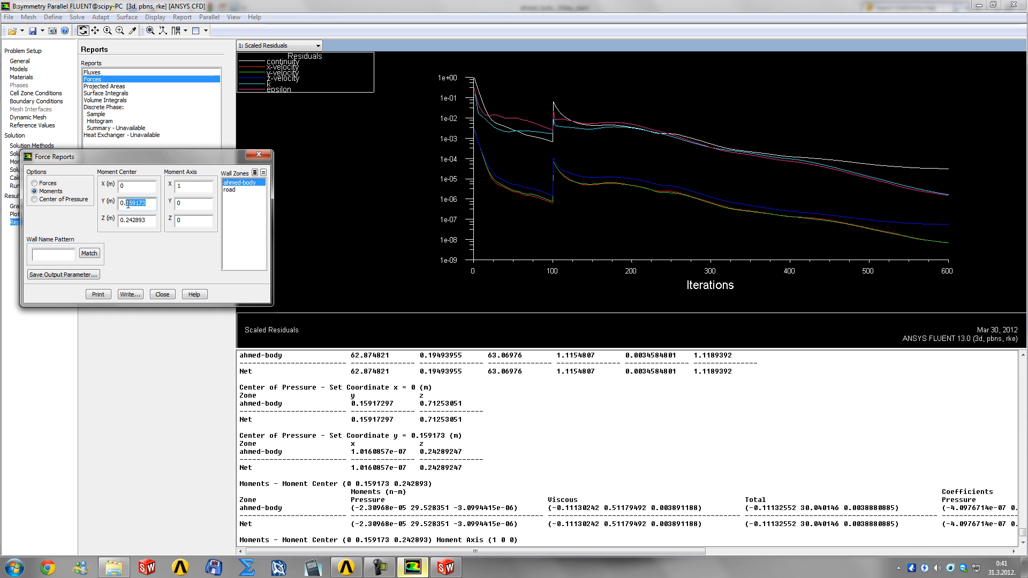
text(0.1900)
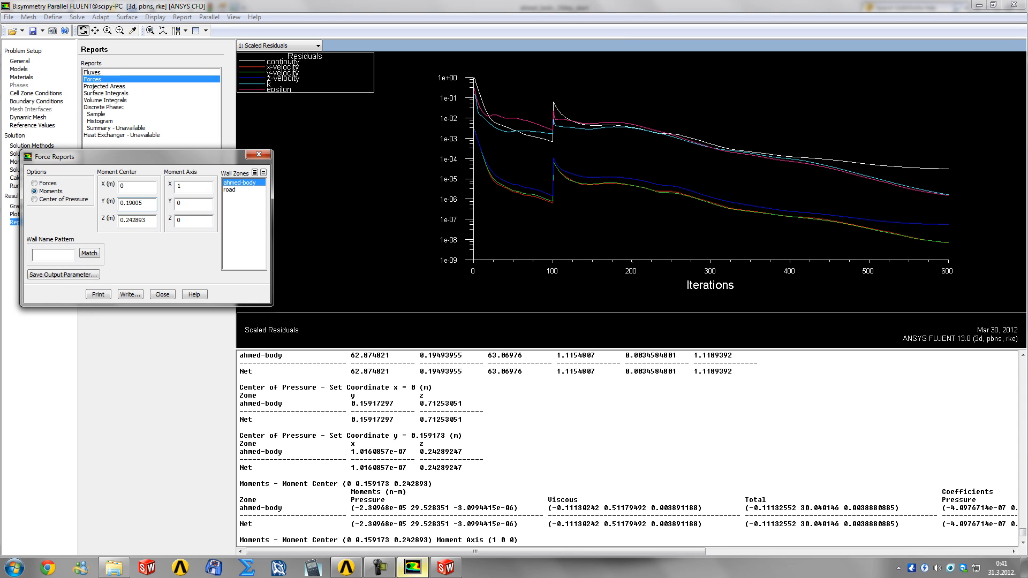
triple_click(137, 221)
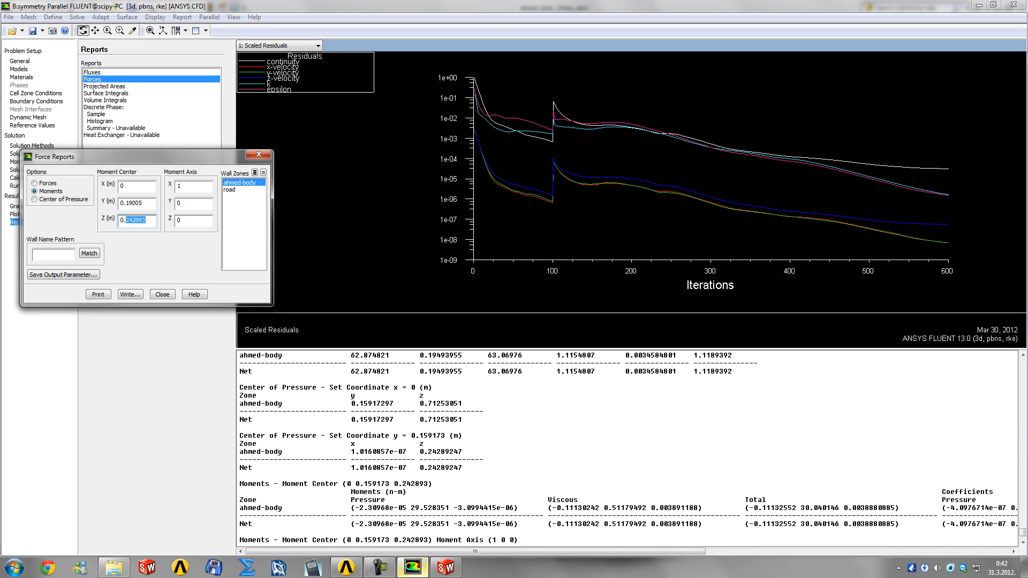
click(191, 187)
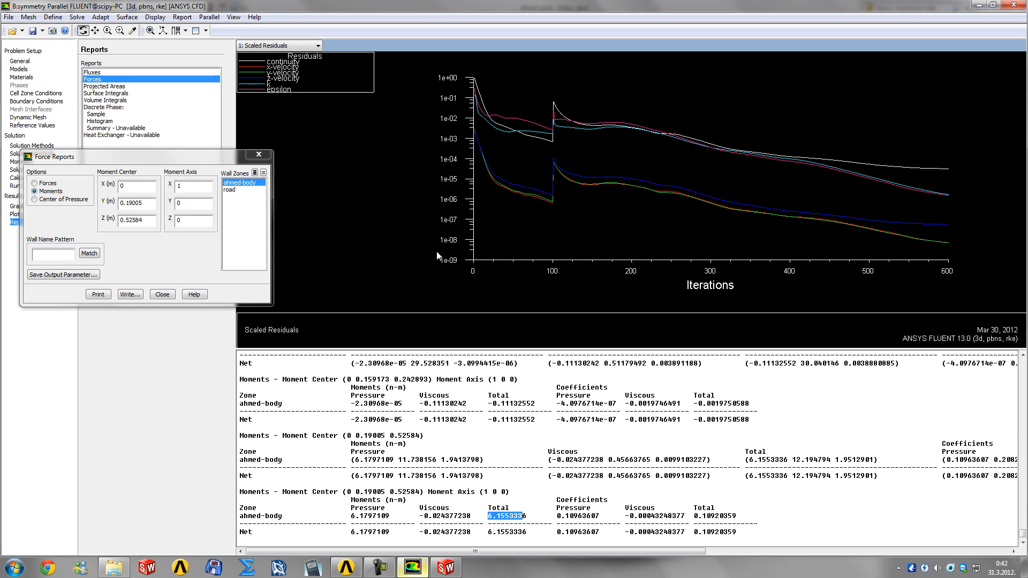
mouse_move(60, 191)
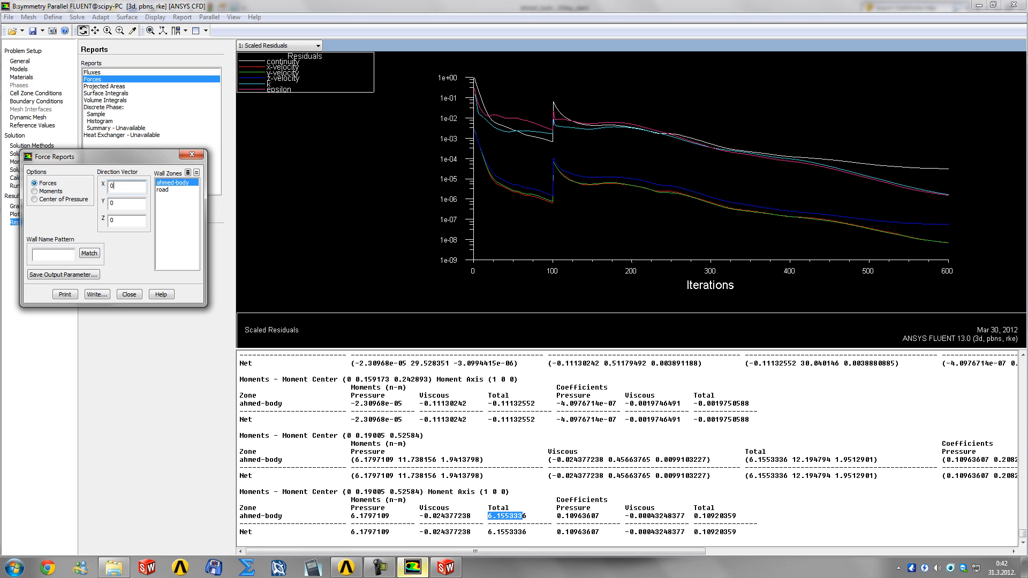
Print forces along (0 1 0), 20.424755 N, and along (0 0 -1), 15.790847 N, then close Force Reports.
click(127, 203)
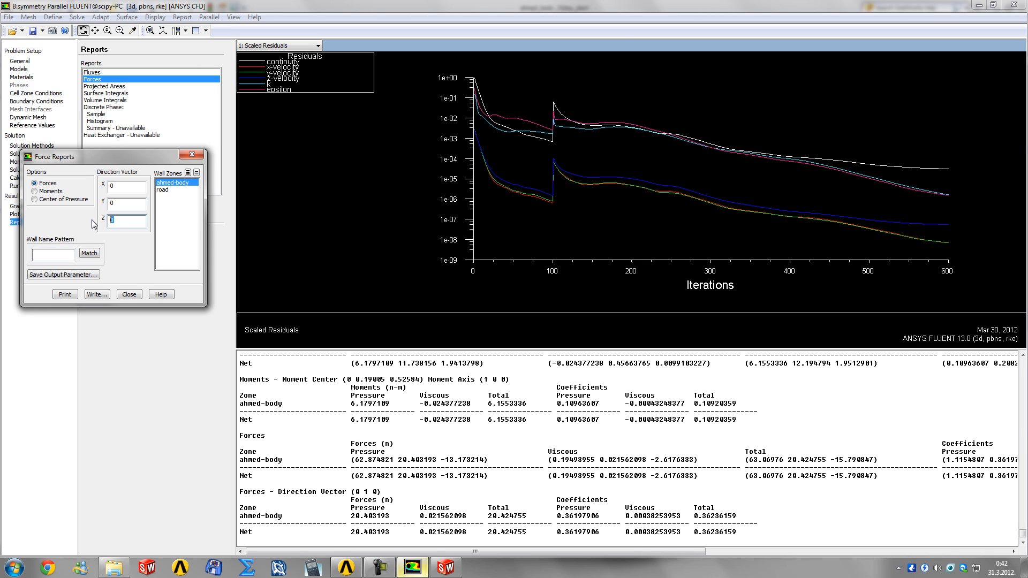
click(66, 293)
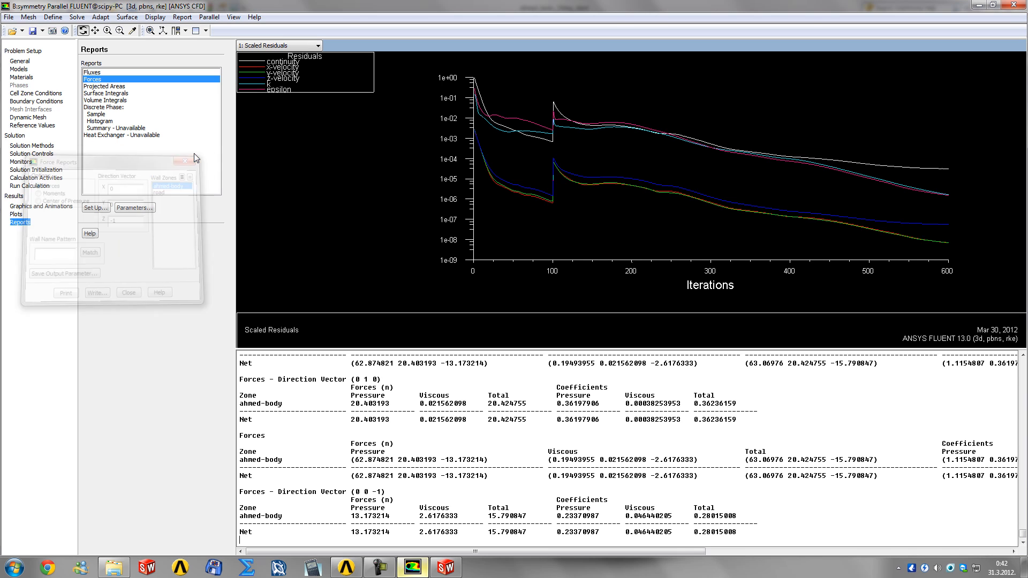
click(187, 161)
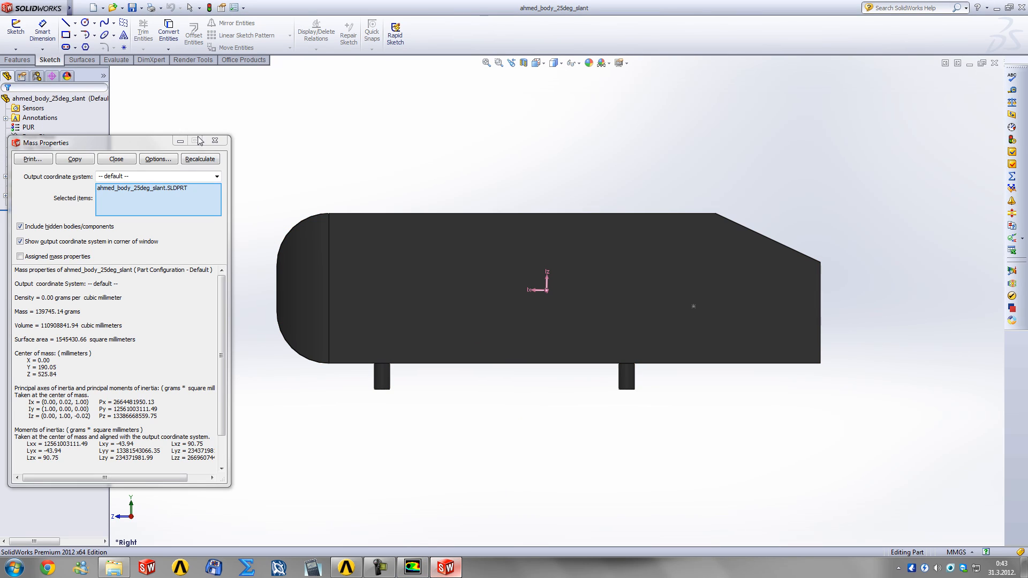
Close Mass Properties and edit Sketch5 showing dimensions 190.05, 525.84, 159.18 and 242.89.
click(116, 158)
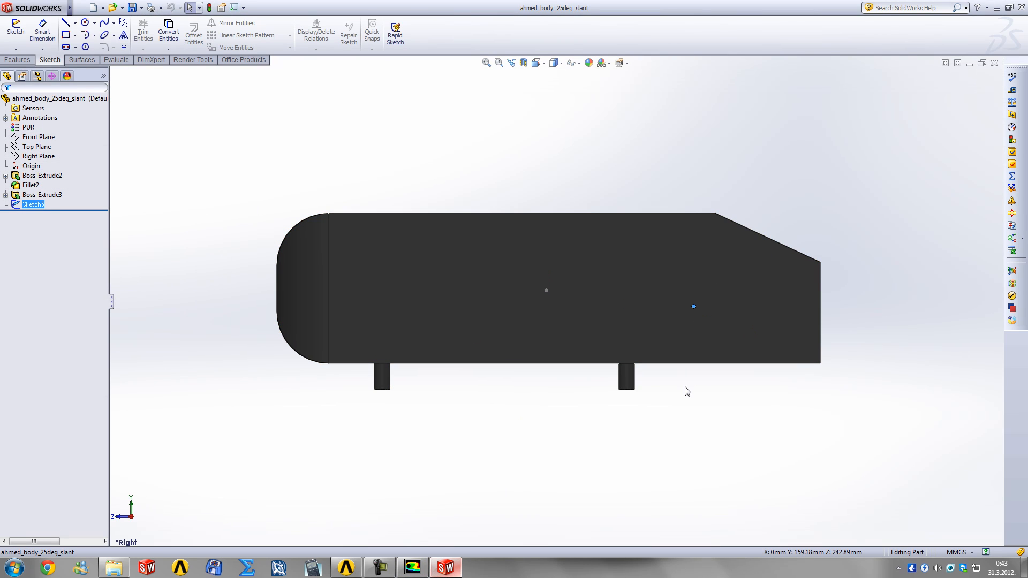
right_click(33, 204)
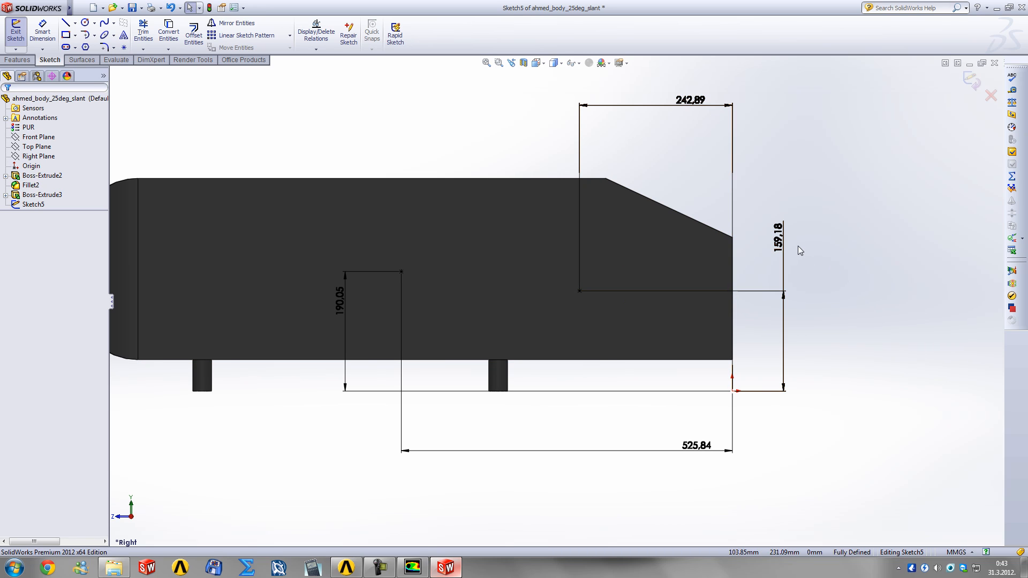
mouse_move(808, 260)
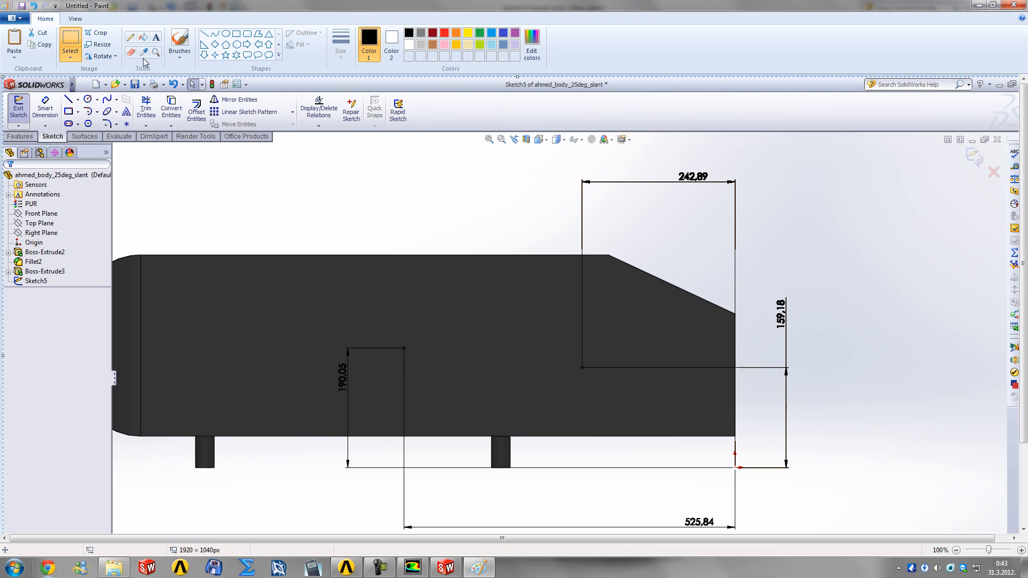
Draw a red horizontal line marked D across the green distance above the drag arrow.
click(130, 36)
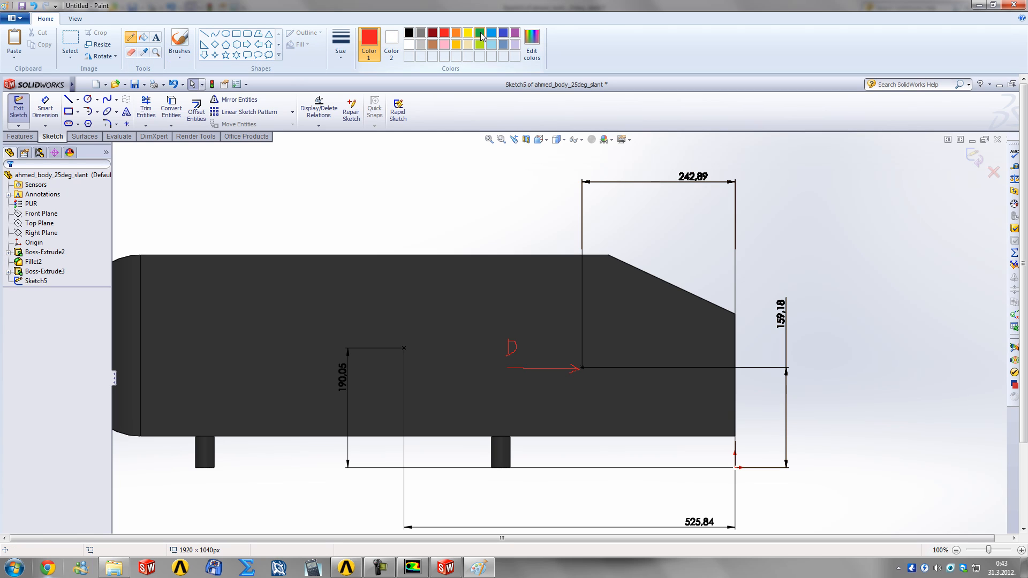
click(480, 33)
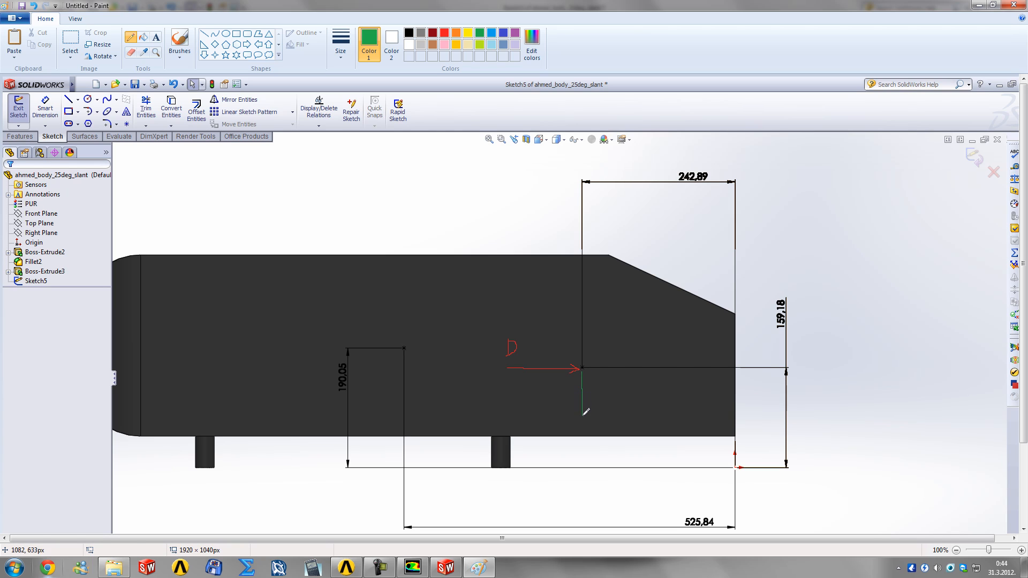
mouse_move(583, 367)
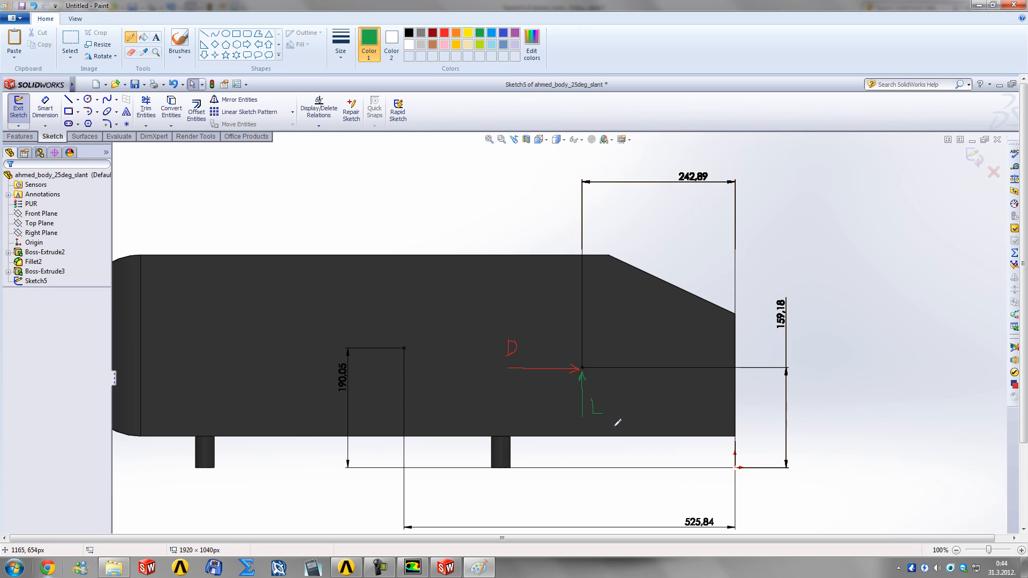
mouse_move(429, 354)
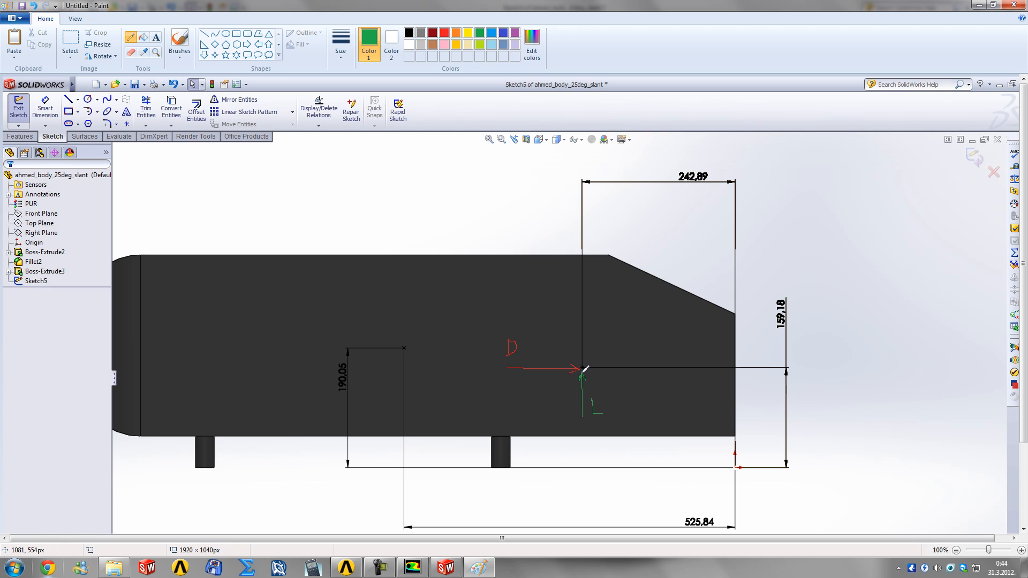
mouse_move(436, 410)
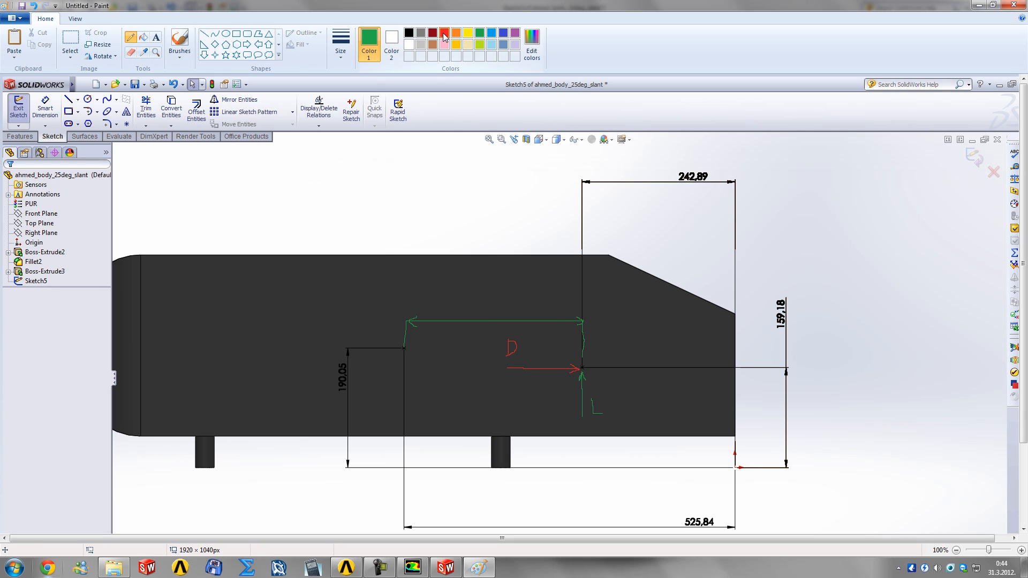
click(443, 33)
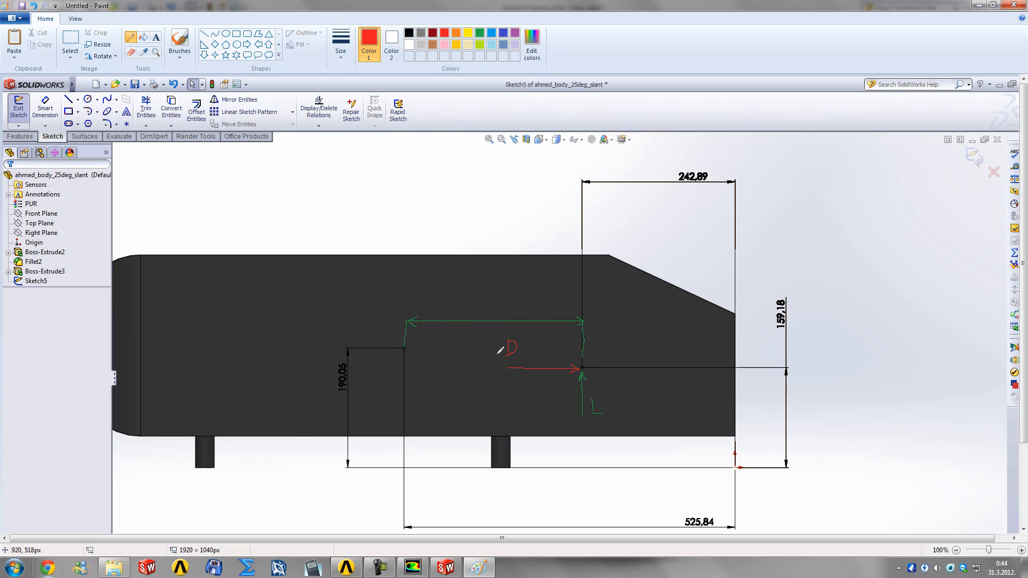
mouse_move(565, 367)
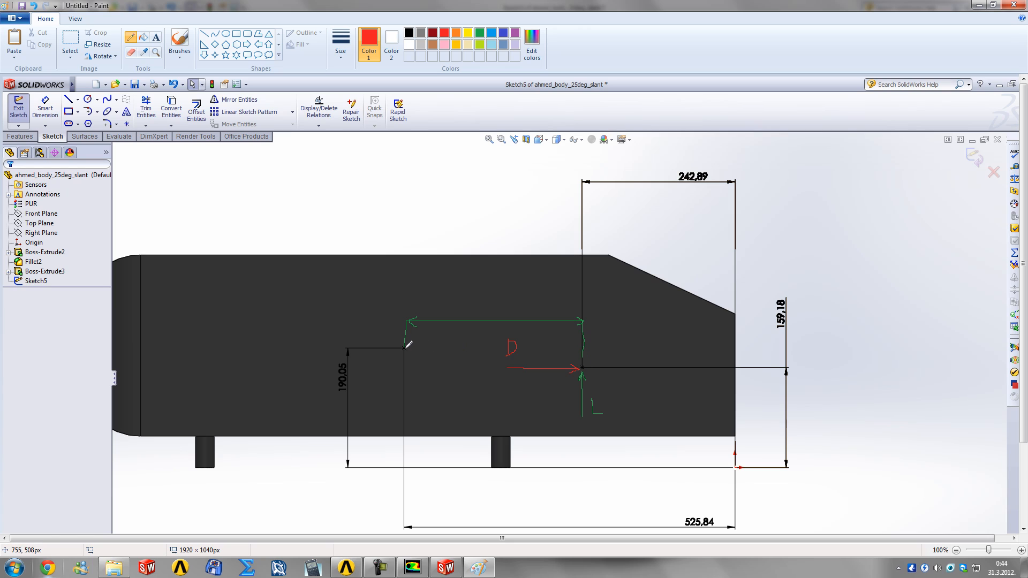
drag(407, 344, 492, 343)
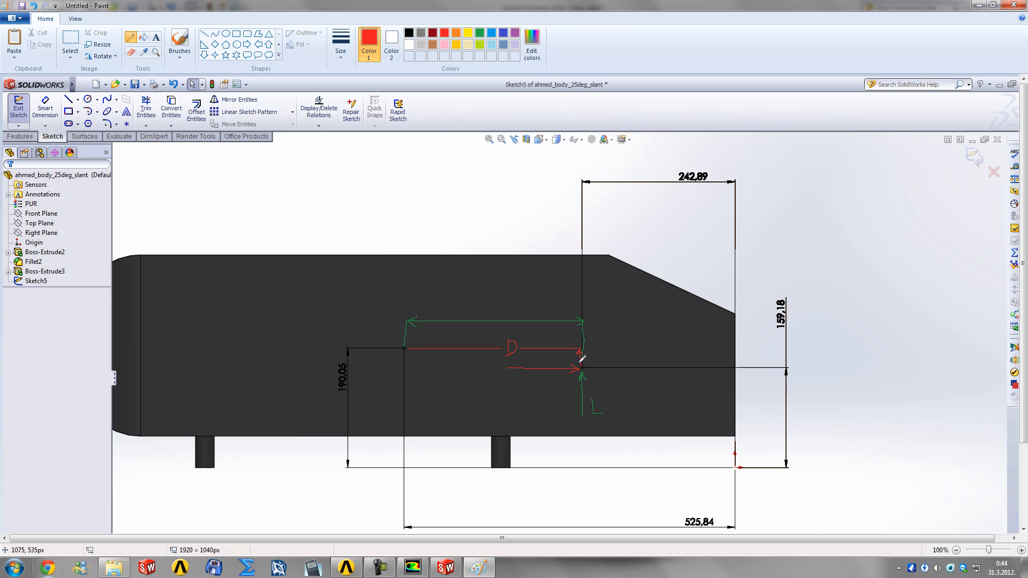
mouse_move(646, 399)
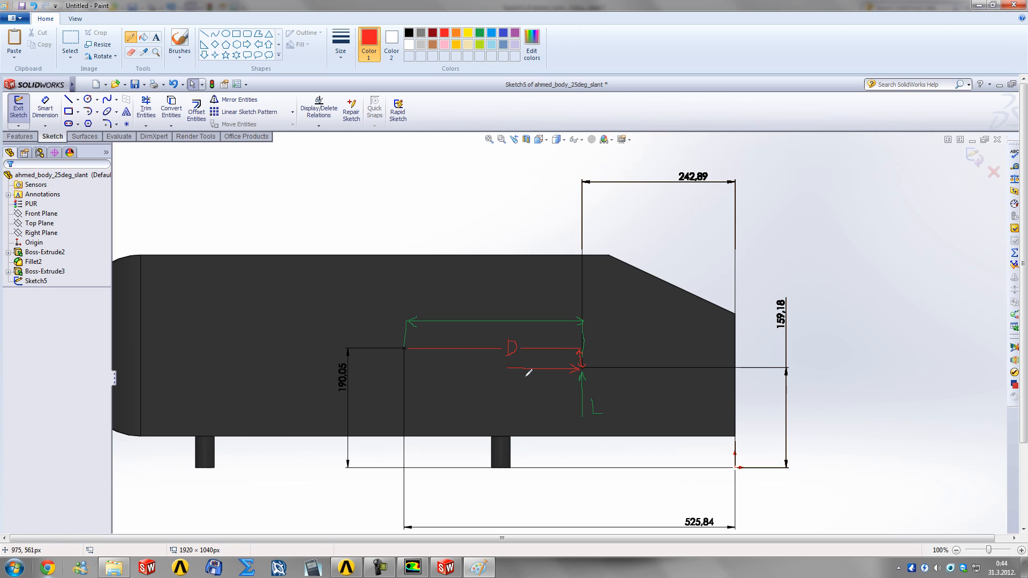
mouse_move(587, 328)
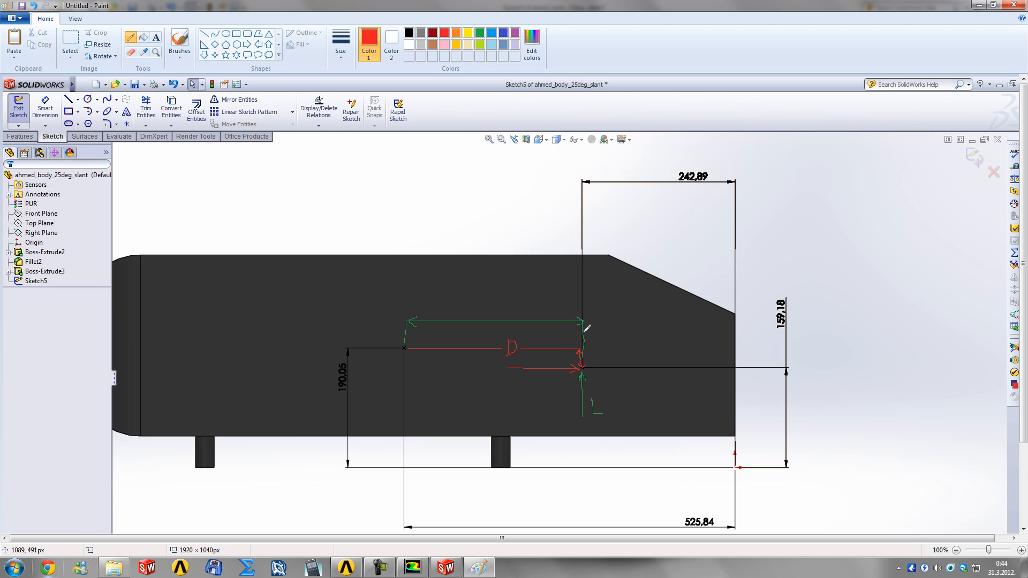
mouse_move(562, 296)
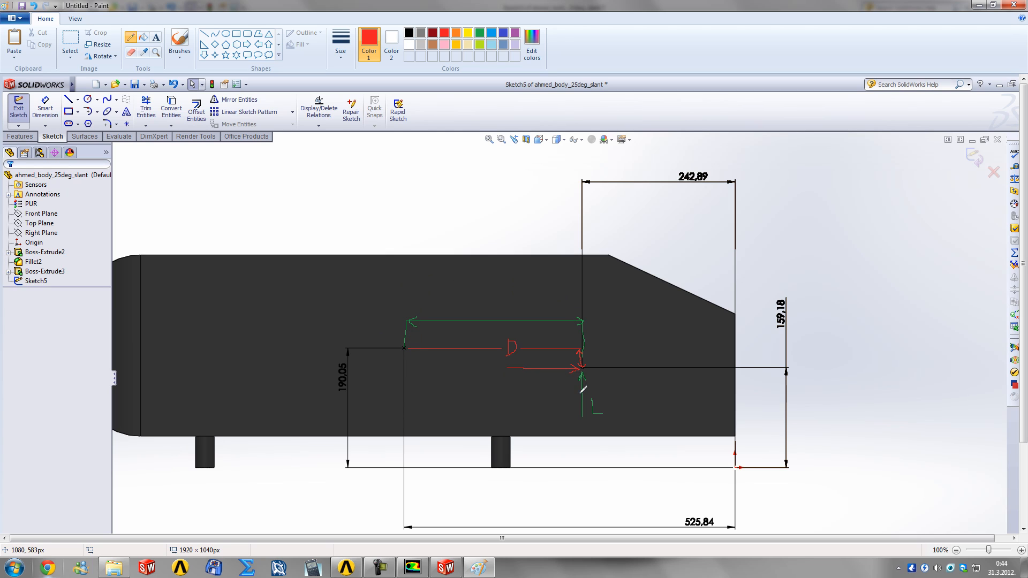
mouse_move(404, 273)
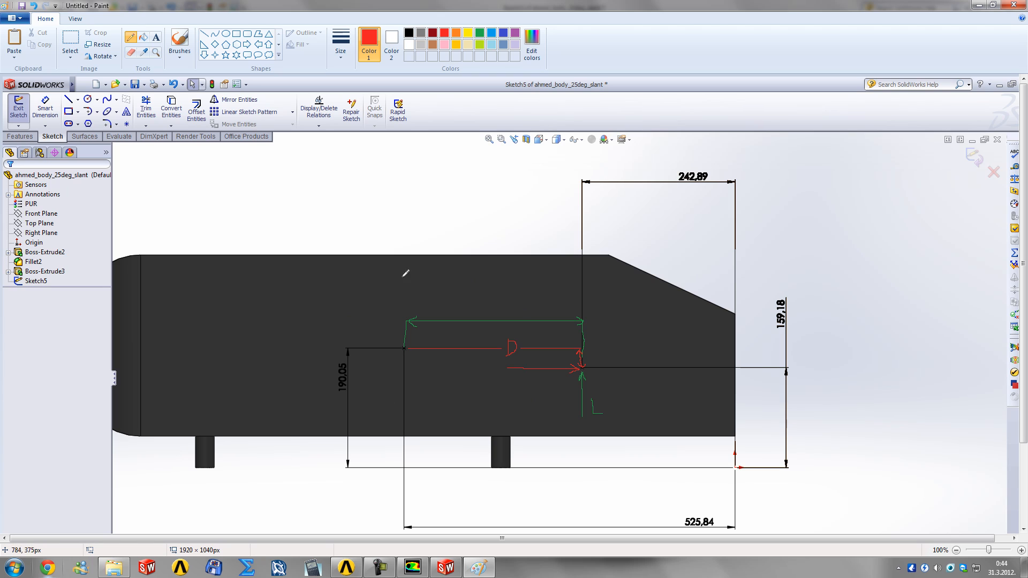
mouse_move(411, 454)
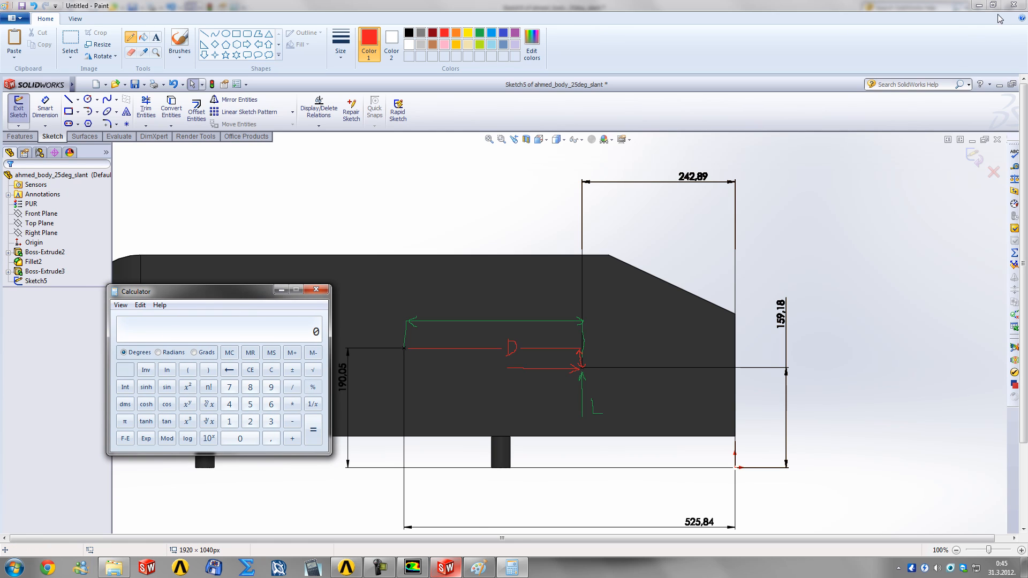
Close the annotated screenshot in Paint without saving the changes.
click(1020, 5)
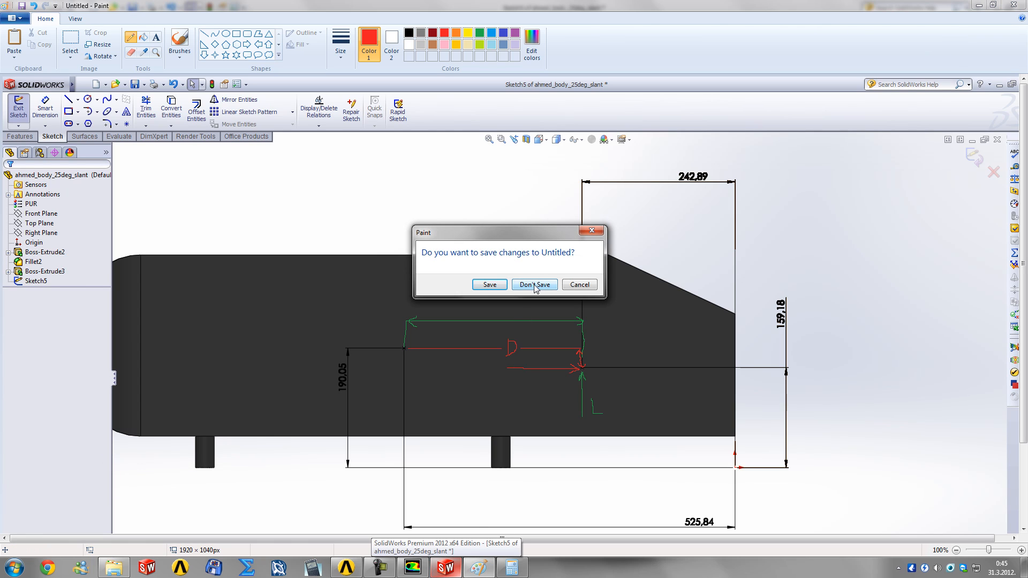
click(533, 284)
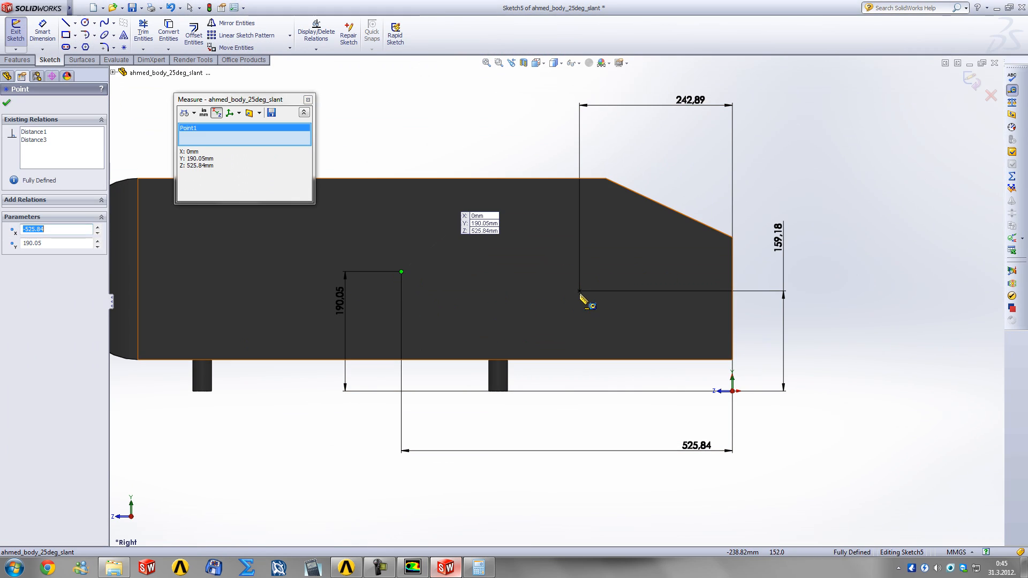
Measure Point1 to Point3 (ΔY 30.87, ΔZ 282.95 mm) and sum the moment arms to 6,26423337.
click(579, 290)
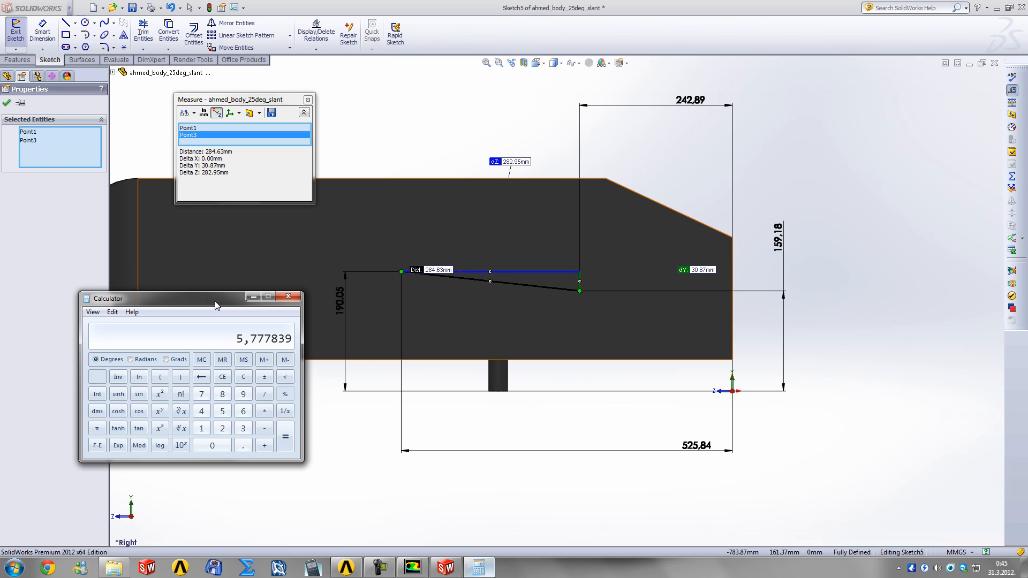
drag(216, 299, 222, 302)
text(15,7)
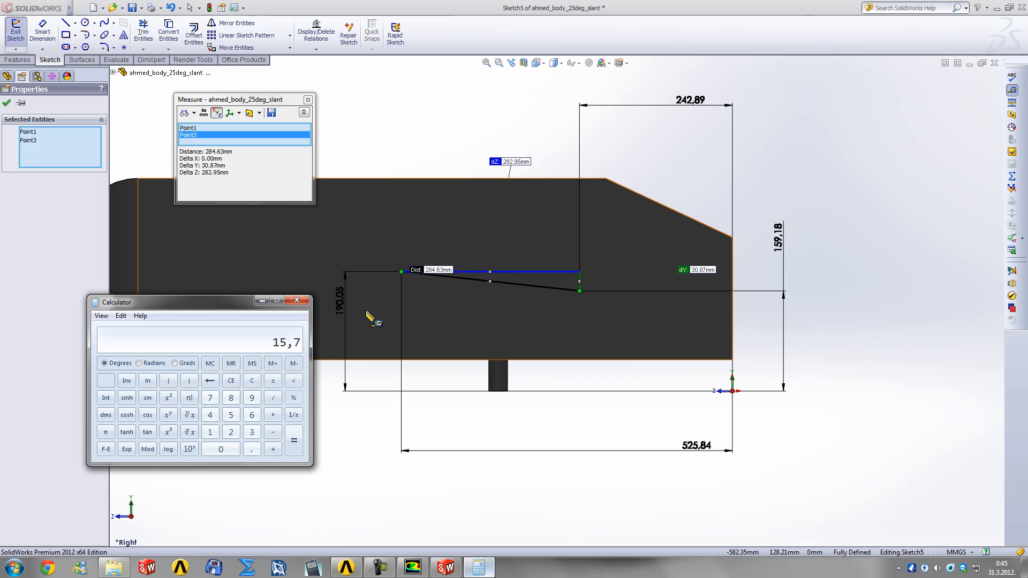
text(51)
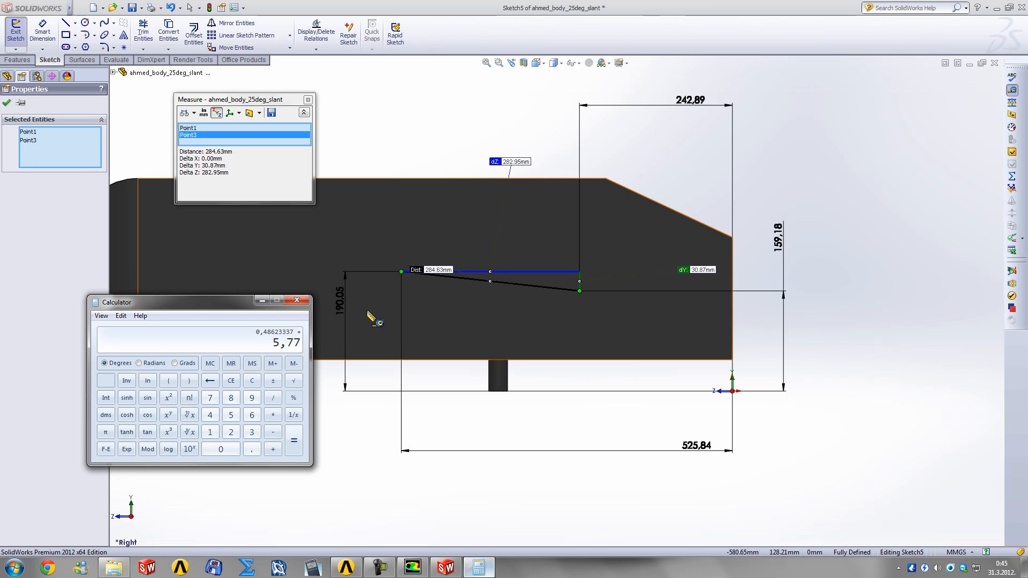
click(293, 440)
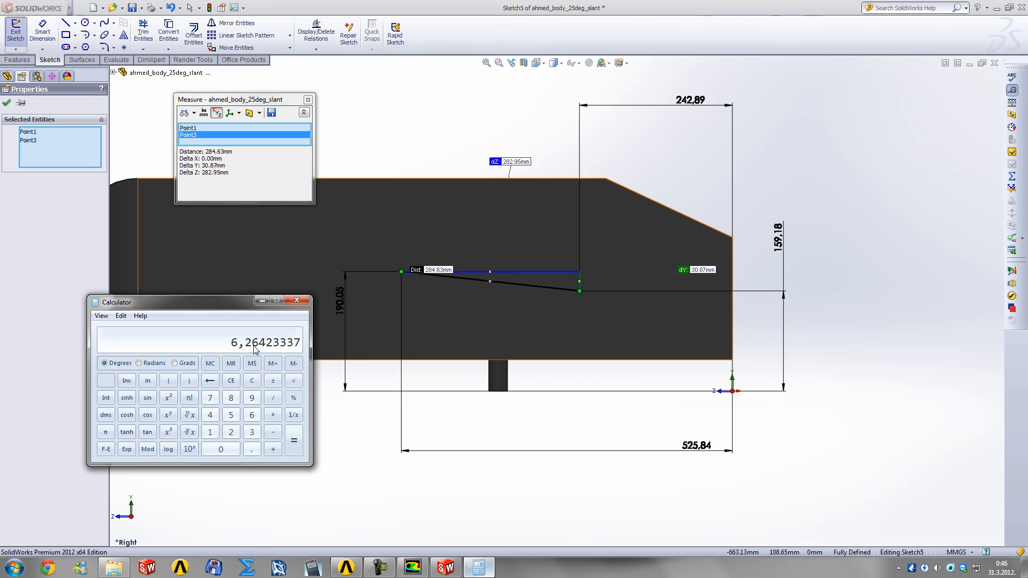
click(411, 567)
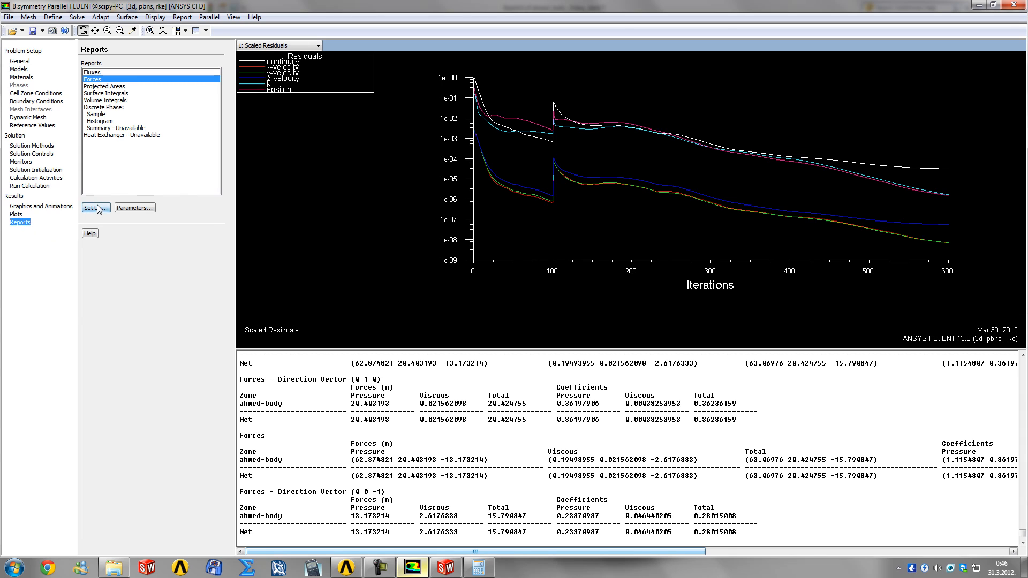
Report the ahmed-body moment about centre with axis (1 0 0), total 6.1553336, in the console.
click(95, 208)
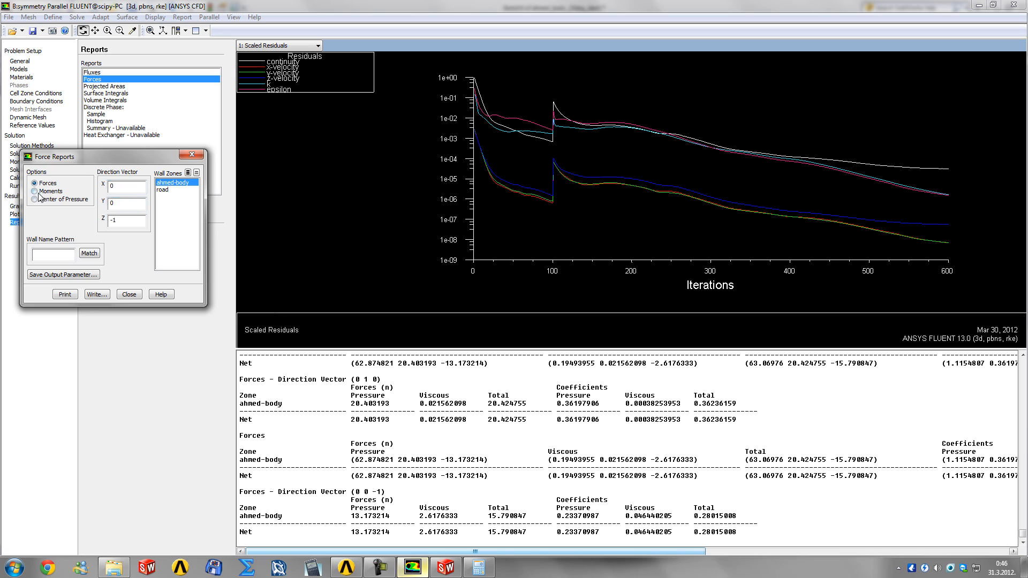
click(36, 191)
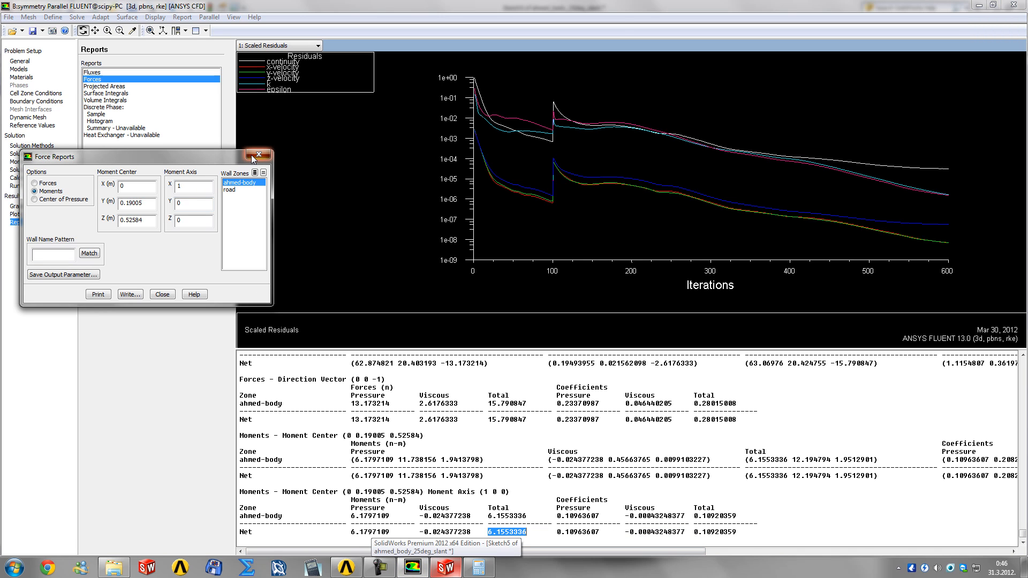
click(258, 154)
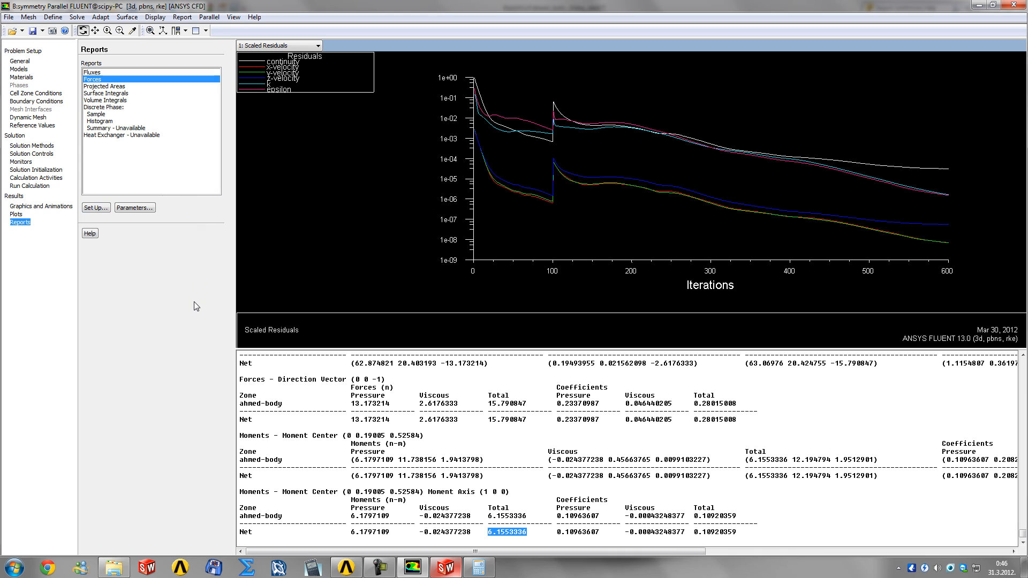
mouse_move(172, 295)
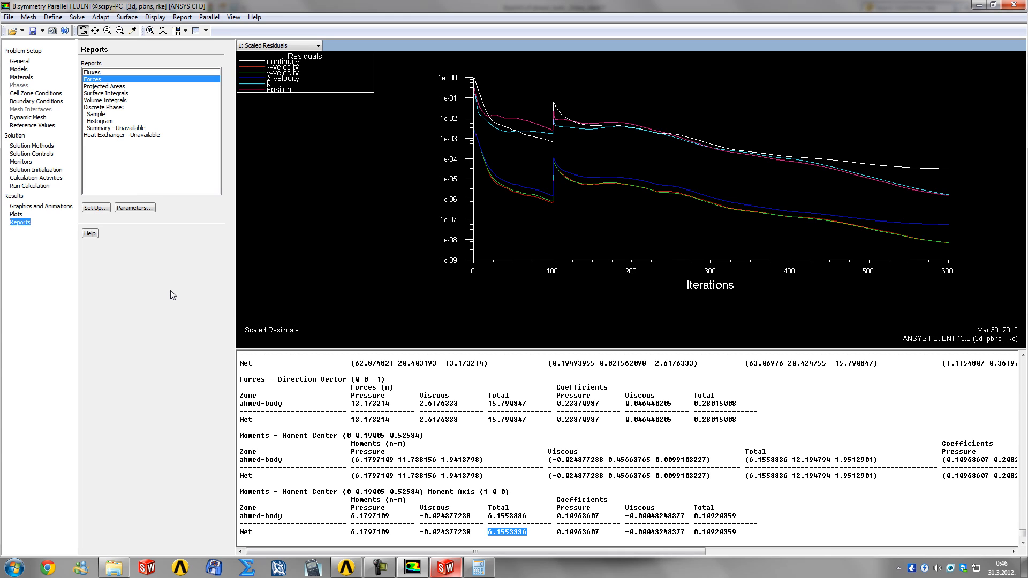
click(31, 144)
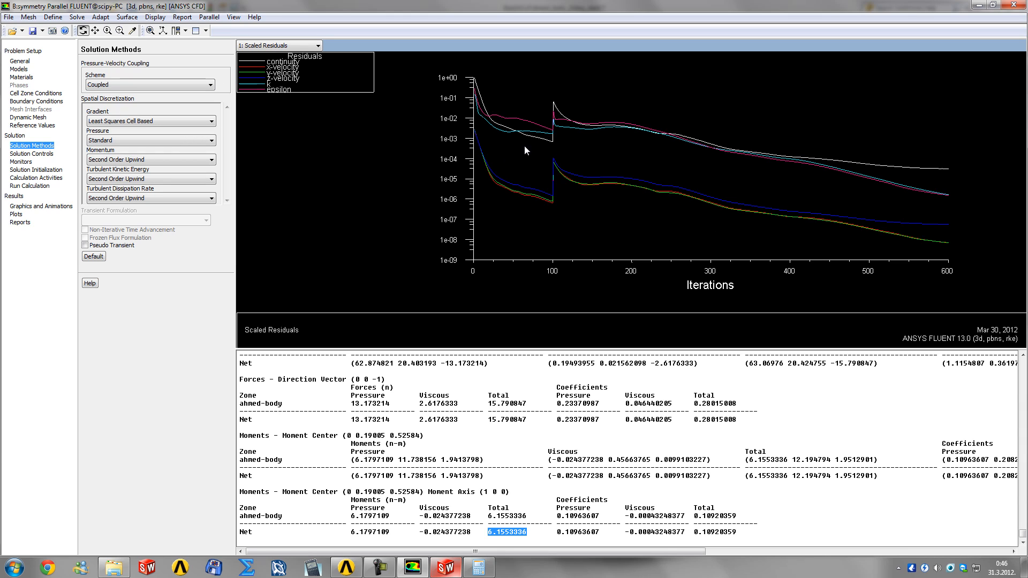
mouse_move(348, 276)
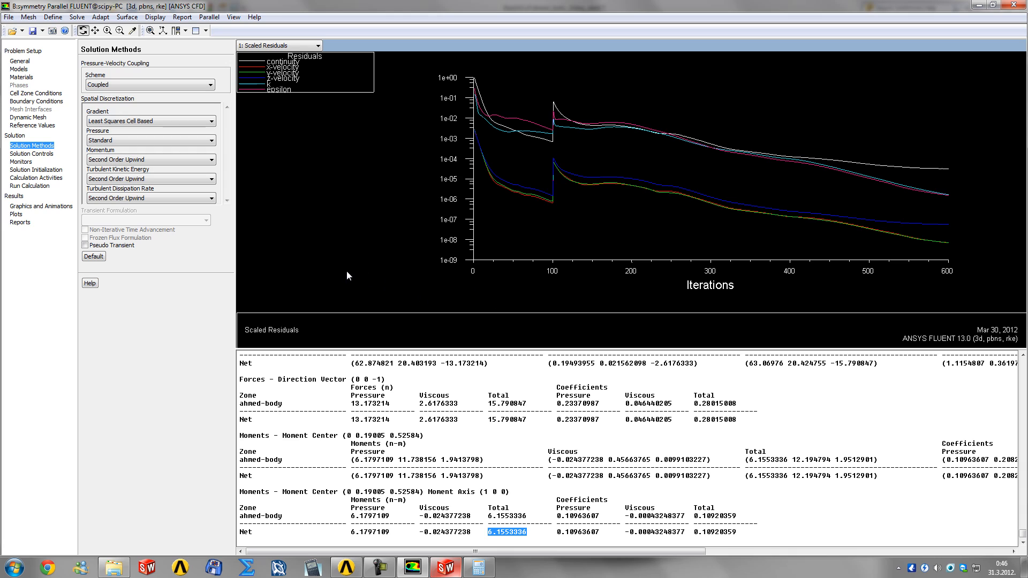
mouse_move(341, 275)
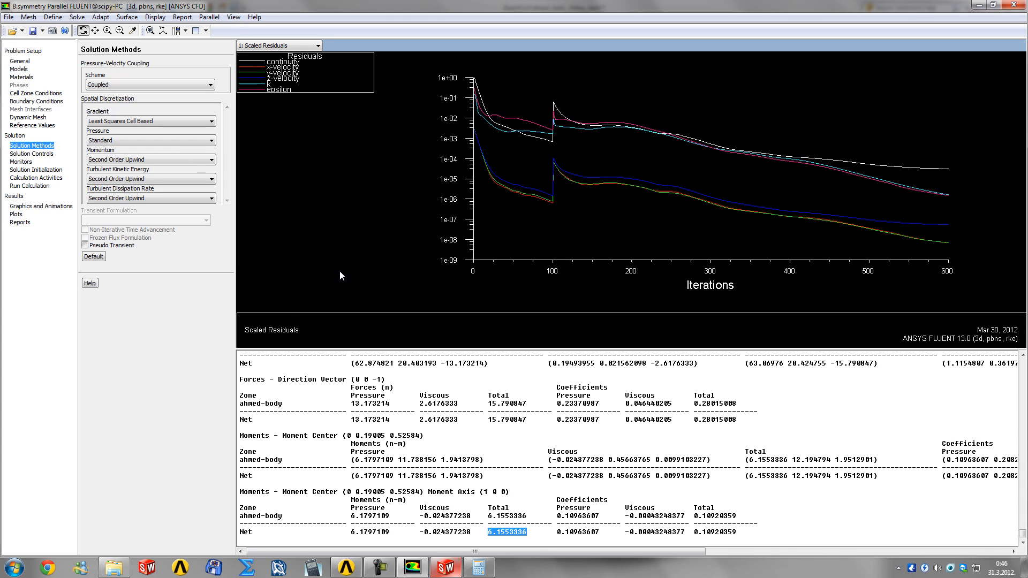
mouse_move(295, 320)
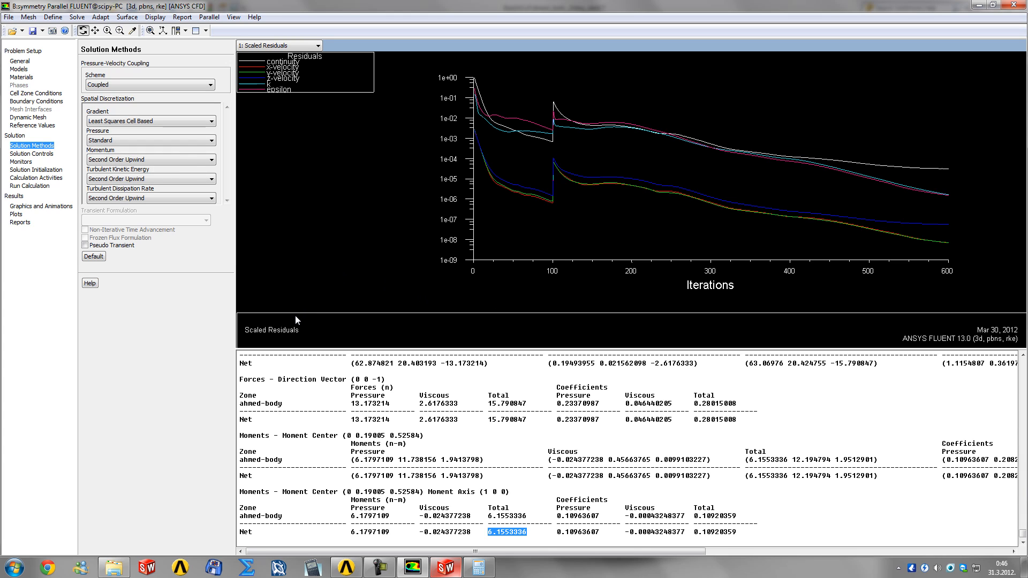